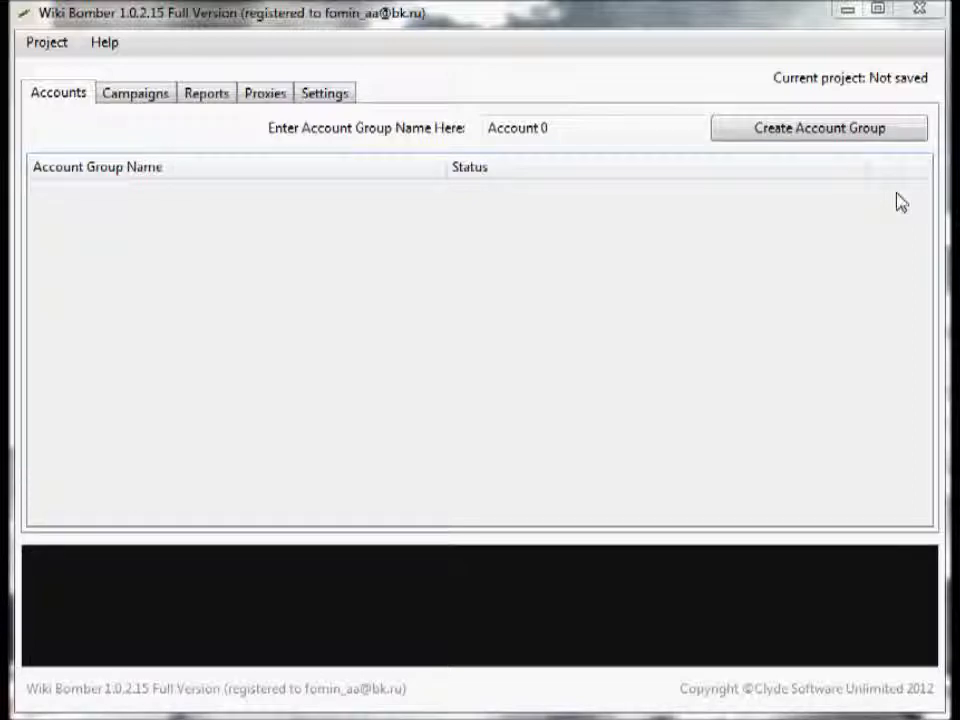
Show the application settings covering captcha, SpinnerChief, proxy and auto-save options.
{"action": "left_click", "coordinate": [324, 92]}
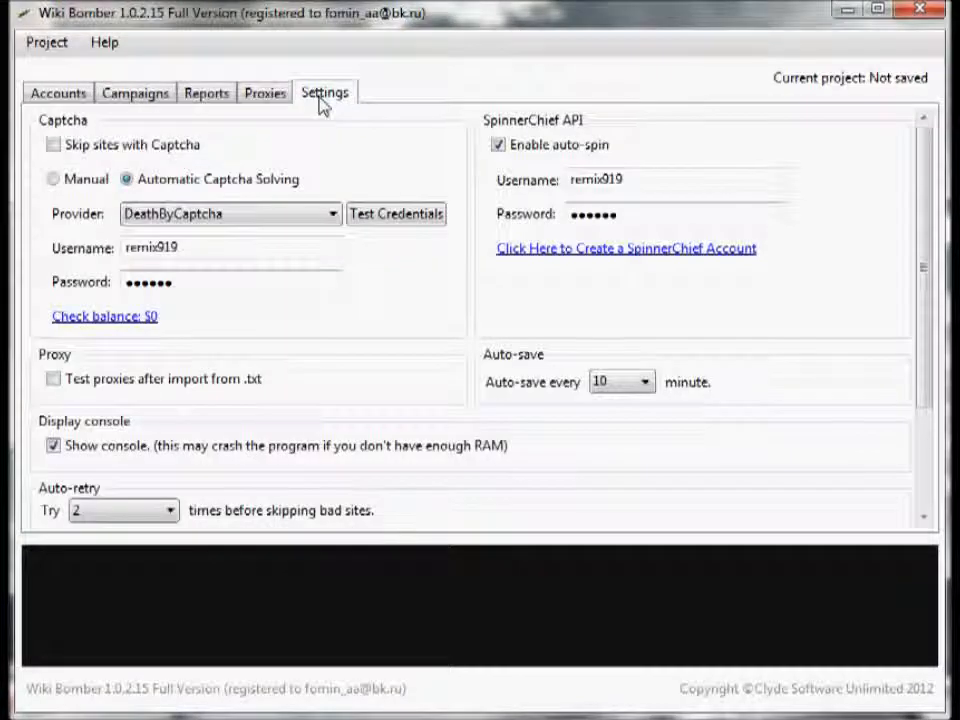
{"action": "mouse_move", "coordinate": [364, 182]}
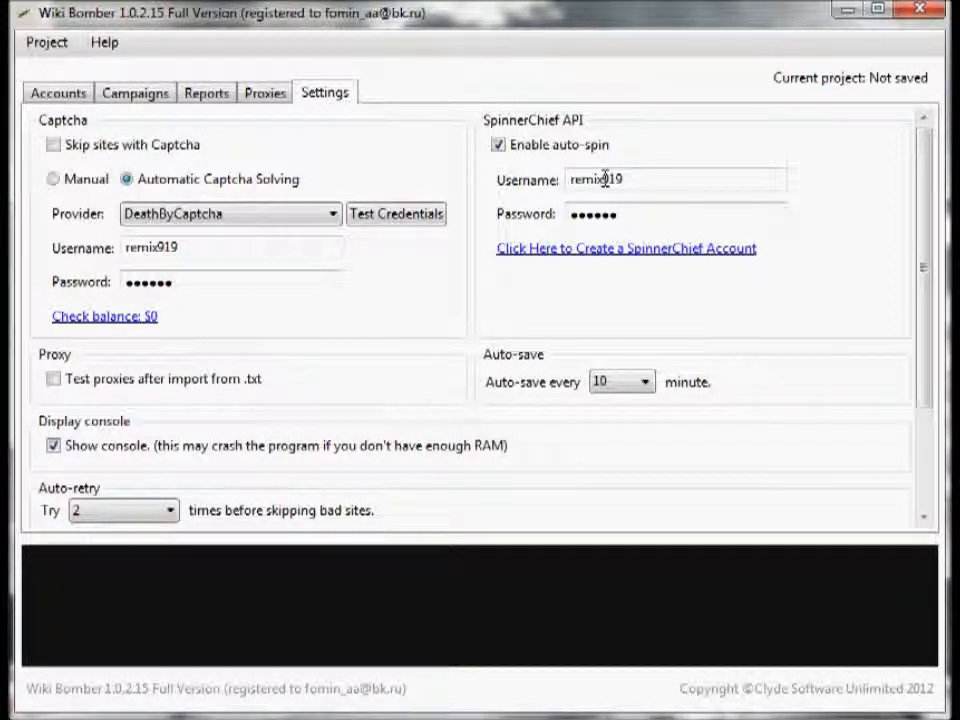
{"action": "mouse_move", "coordinate": [676, 270]}
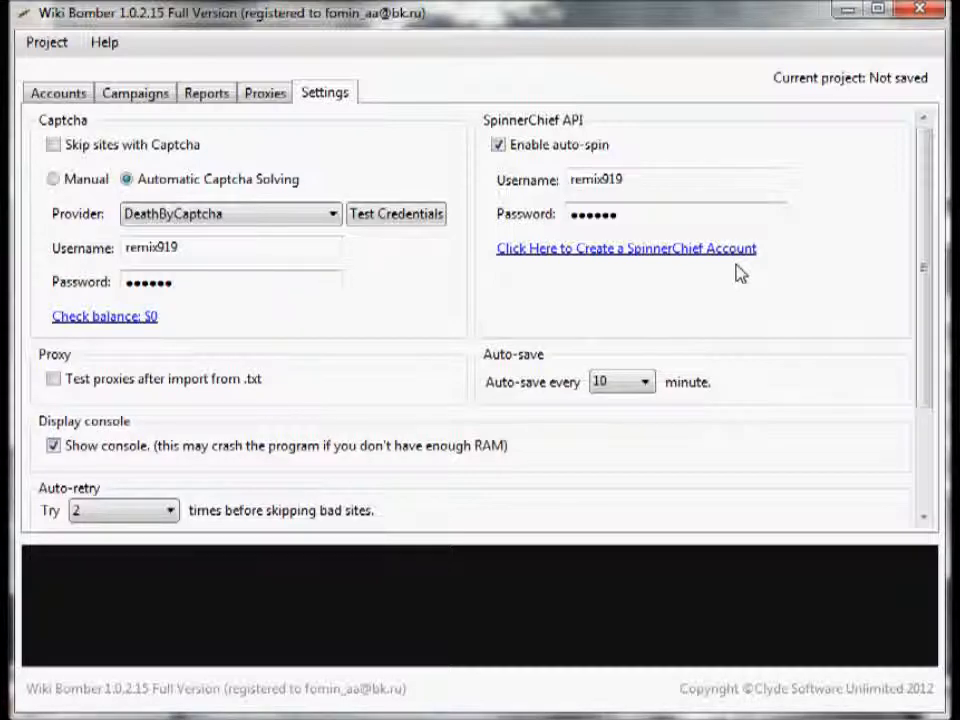
{"action": "mouse_move", "coordinate": [832, 300]}
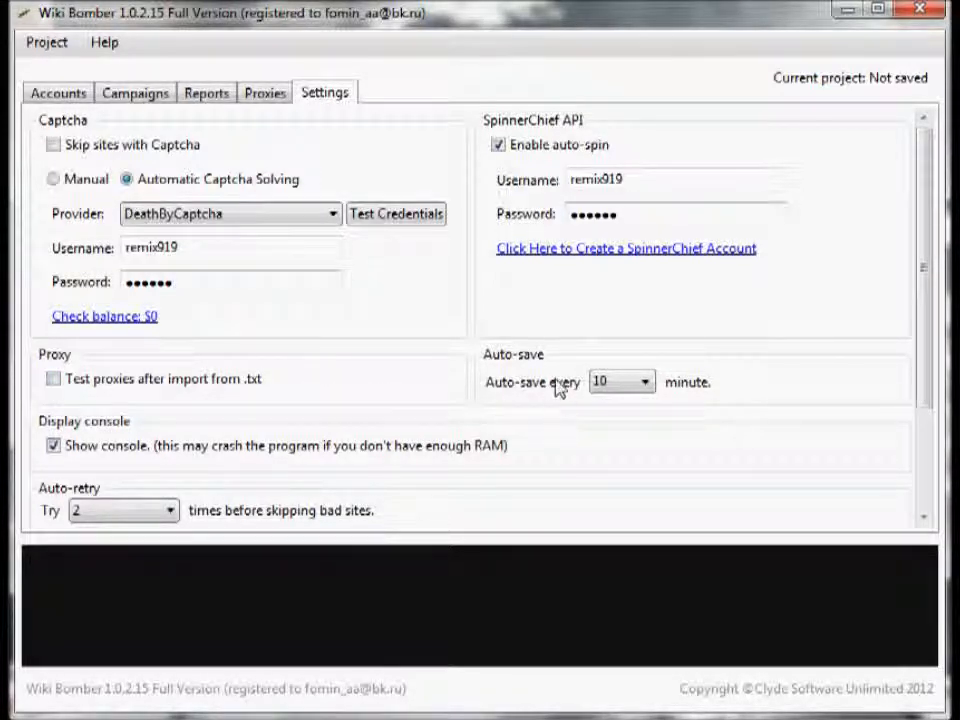
{"action": "left_click", "coordinate": [642, 380]}
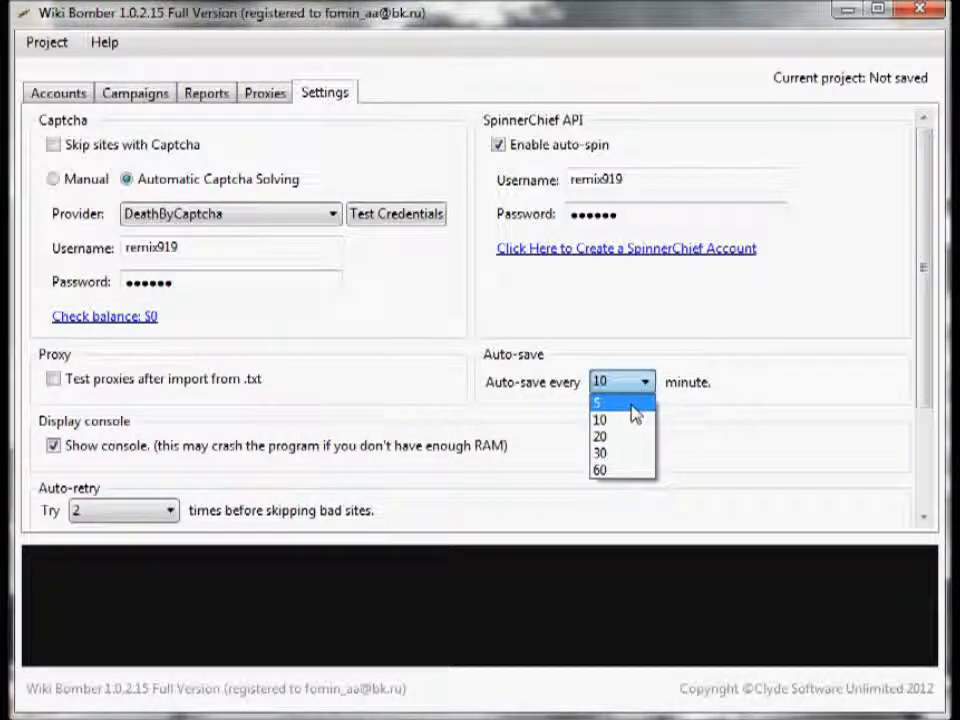
{"action": "left_click", "coordinate": [604, 420]}
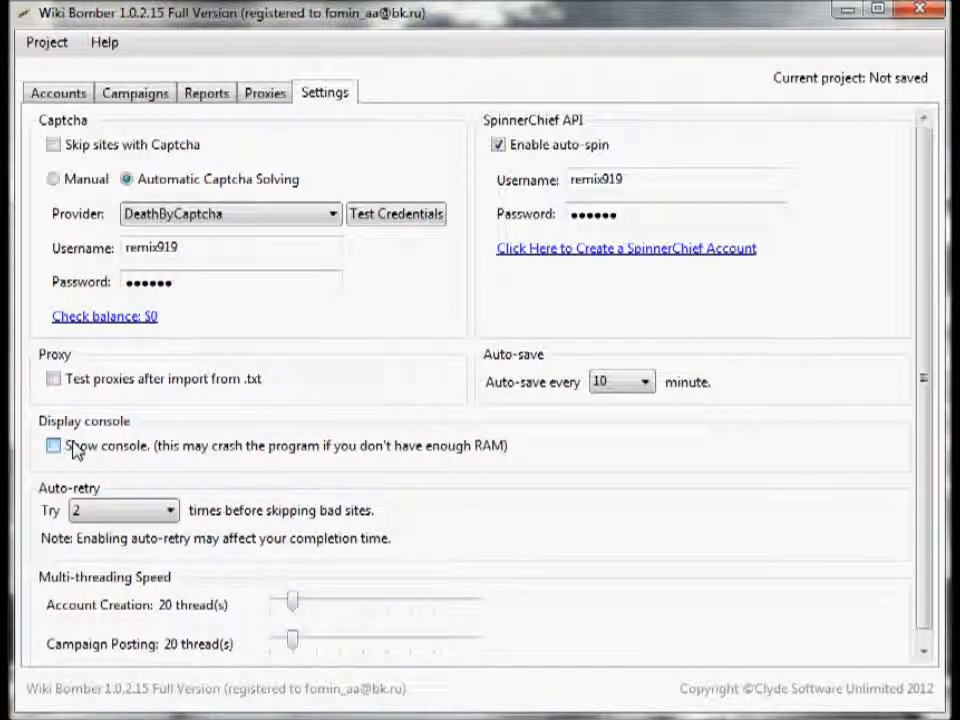
{"action": "left_click", "coordinate": [50, 444]}
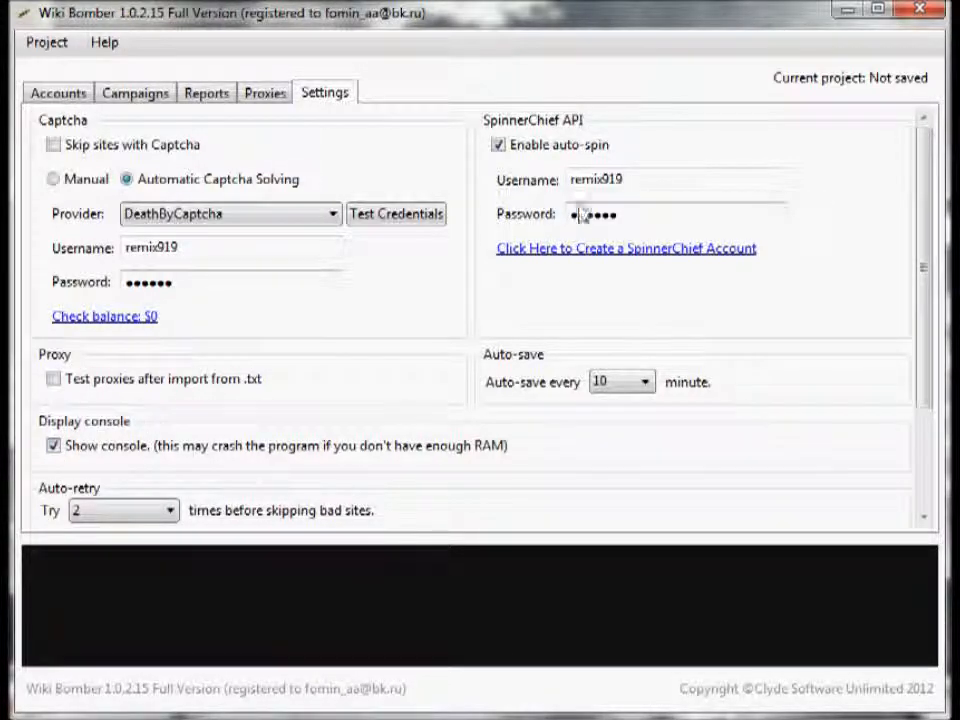
{"action": "scroll", "scroll_direction": "down", "scroll_amount": 3}
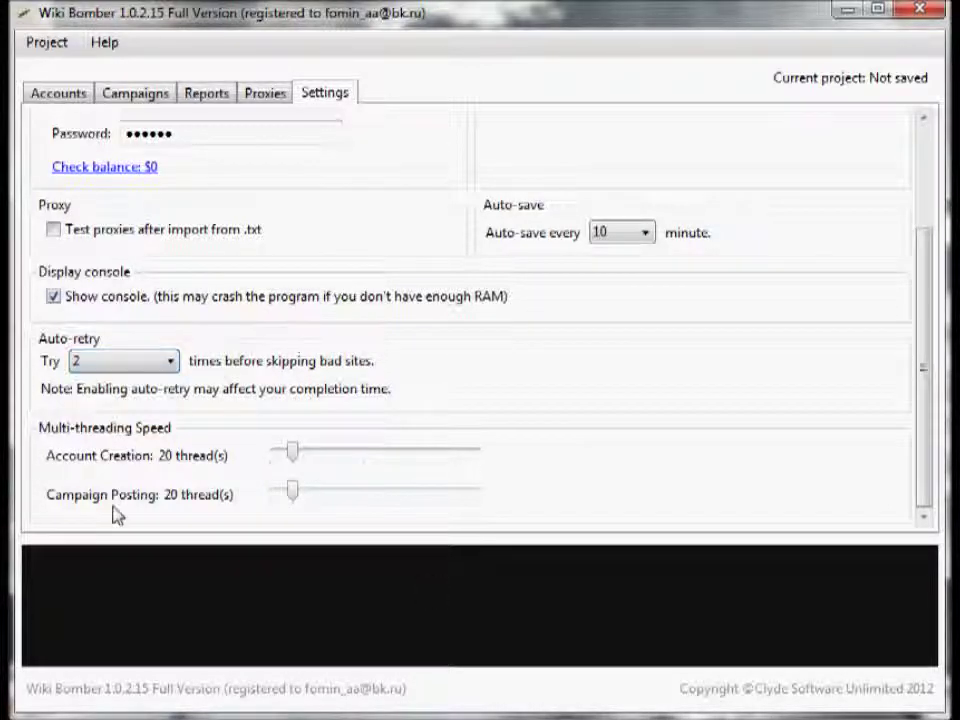
{"action": "mouse_move", "coordinate": [78, 452]}
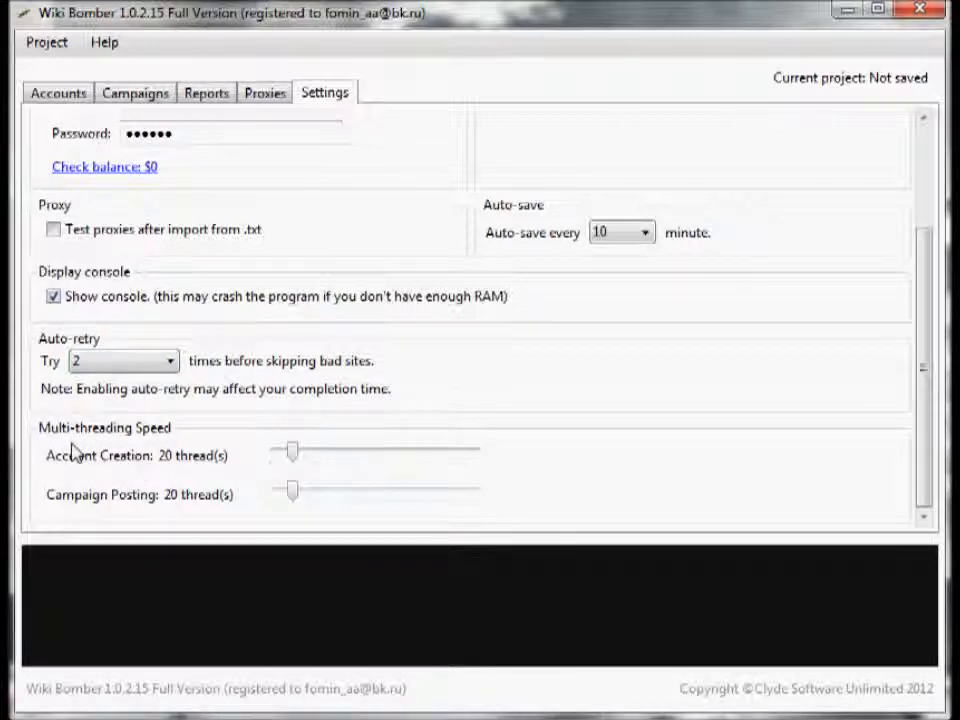
{"action": "mouse_move", "coordinate": [162, 490]}
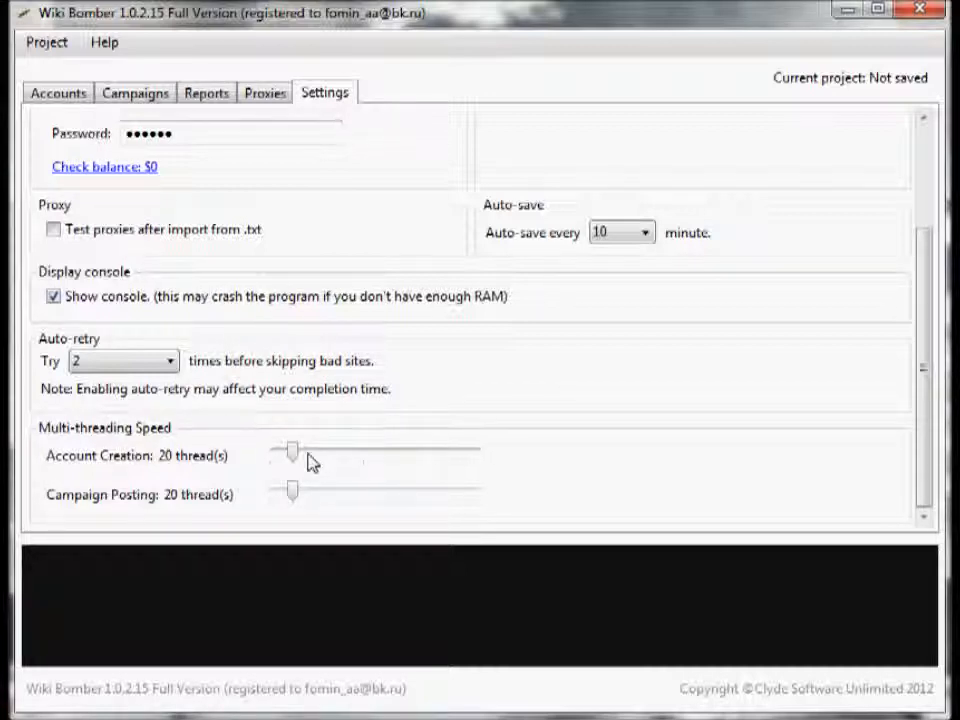
{"action": "mouse_move", "coordinate": [294, 458]}
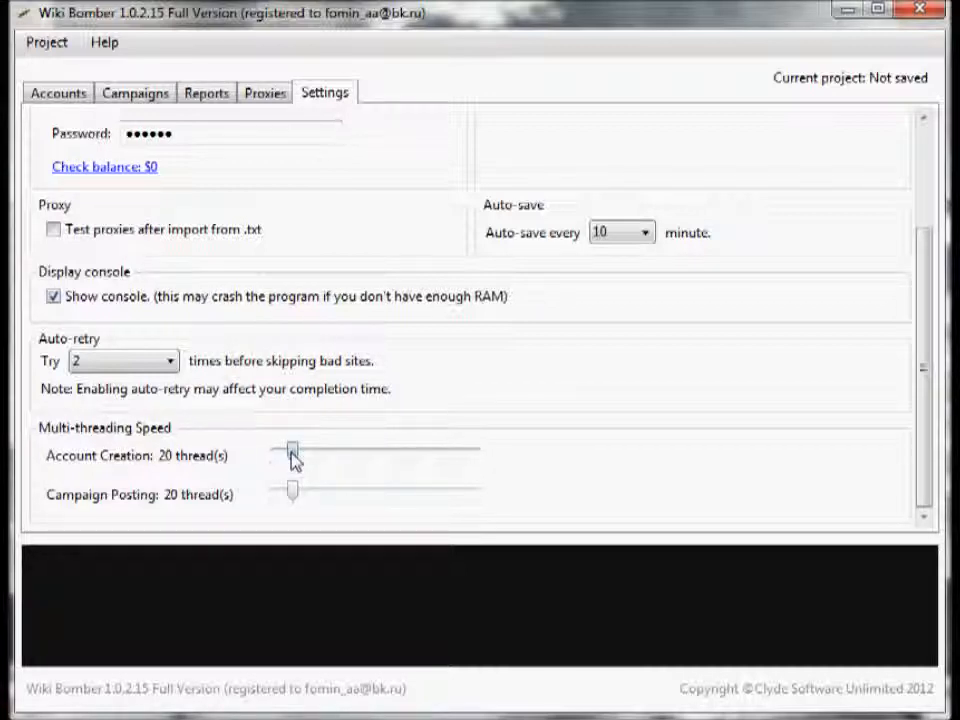
{"action": "left_click_drag", "start_coordinate": [292, 448], "coordinate": [482, 448]}
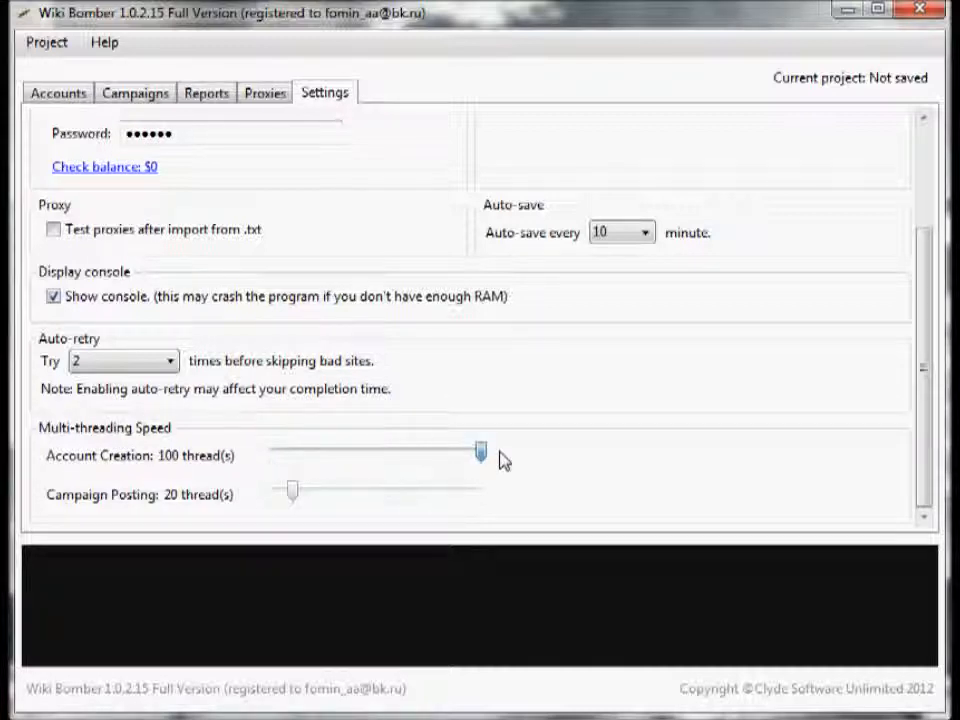
{"action": "left_click_drag", "start_coordinate": [482, 452], "coordinate": [292, 452]}
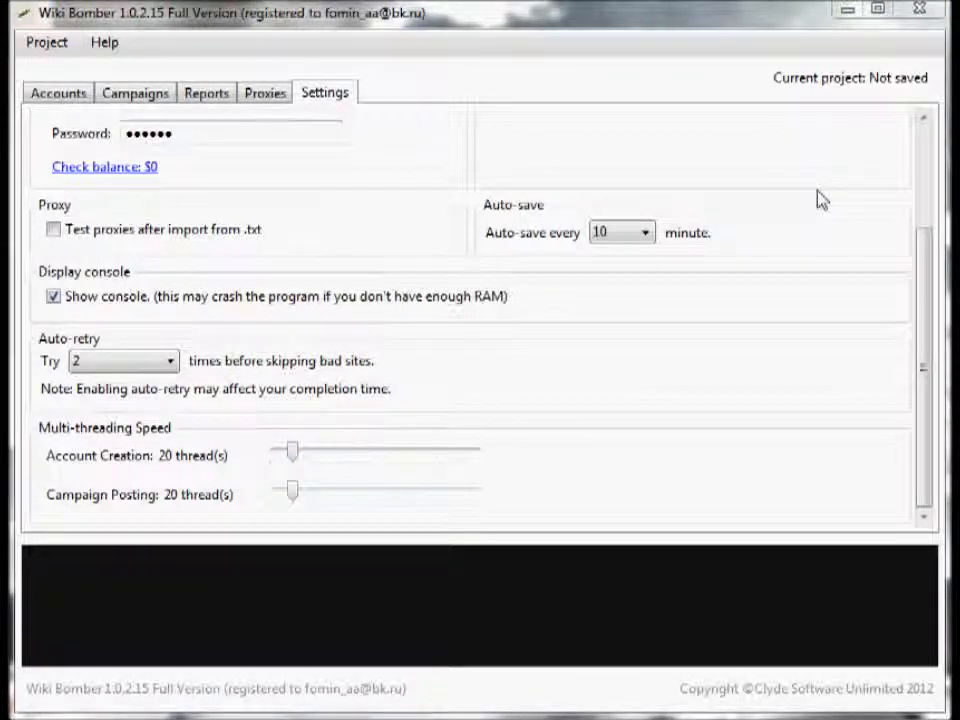
View the empty proxy list, tick Use Proxies and then untick it again.
{"action": "left_click", "coordinate": [264, 92]}
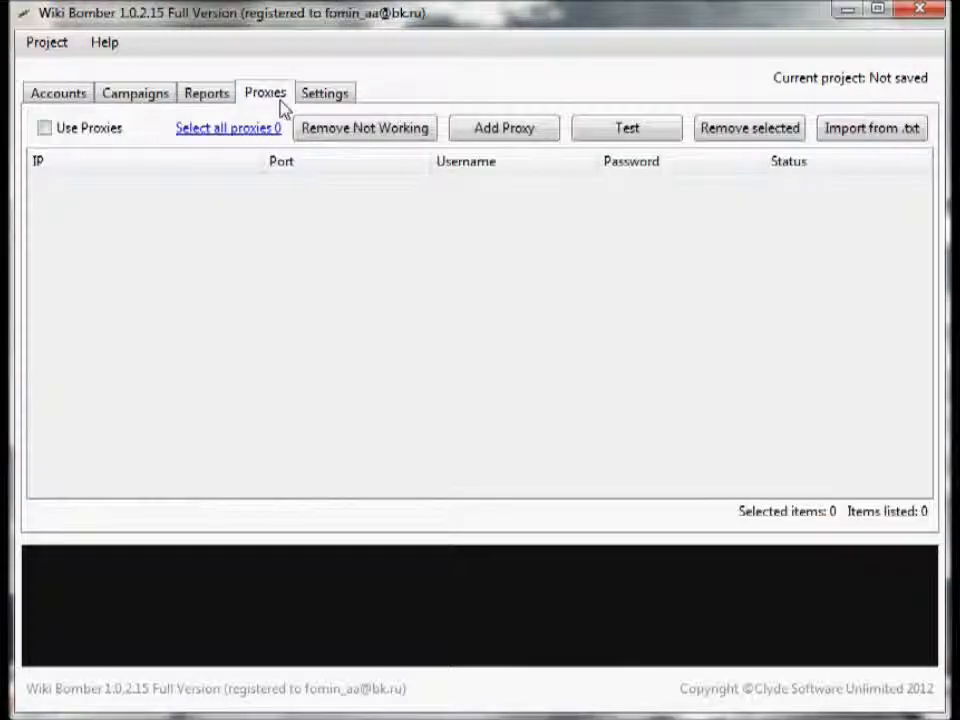
{"action": "mouse_move", "coordinate": [504, 290]}
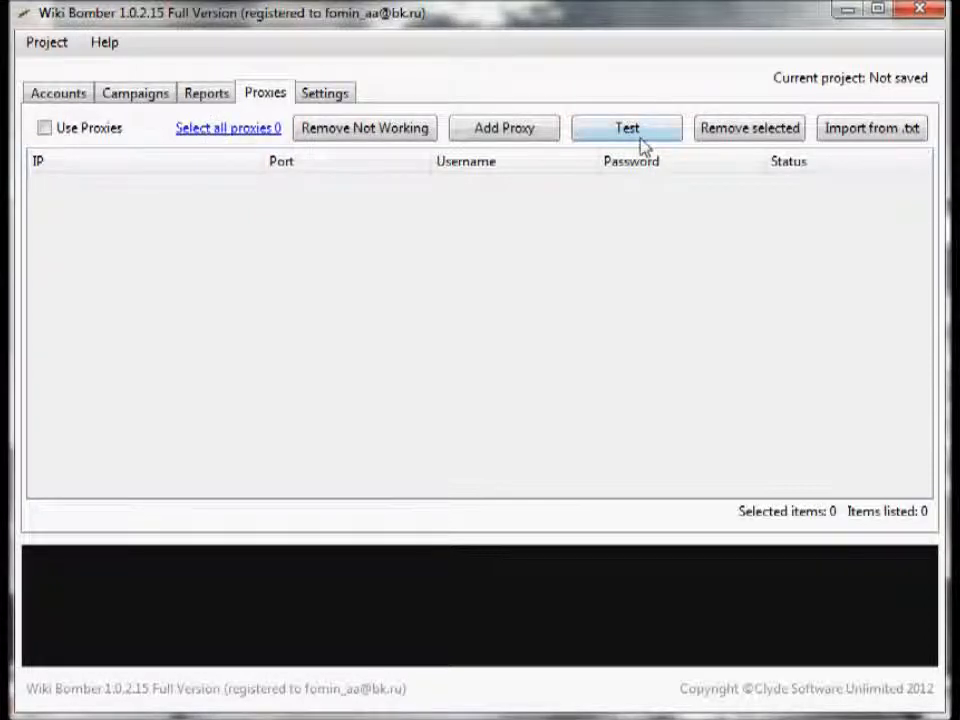
{"action": "mouse_move", "coordinate": [570, 420]}
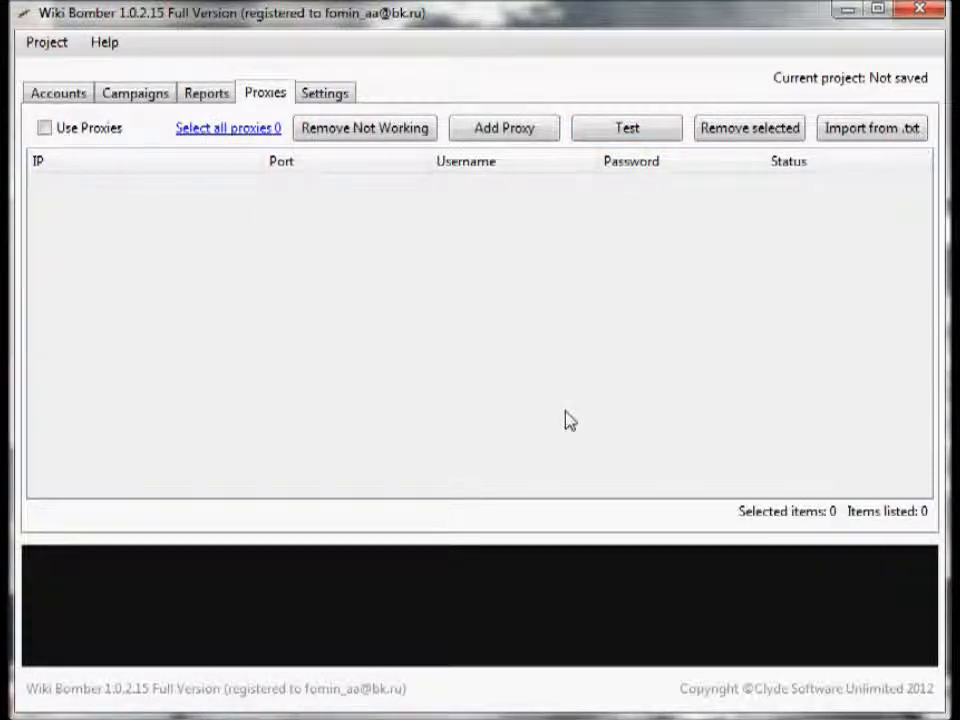
{"action": "mouse_move", "coordinate": [236, 236]}
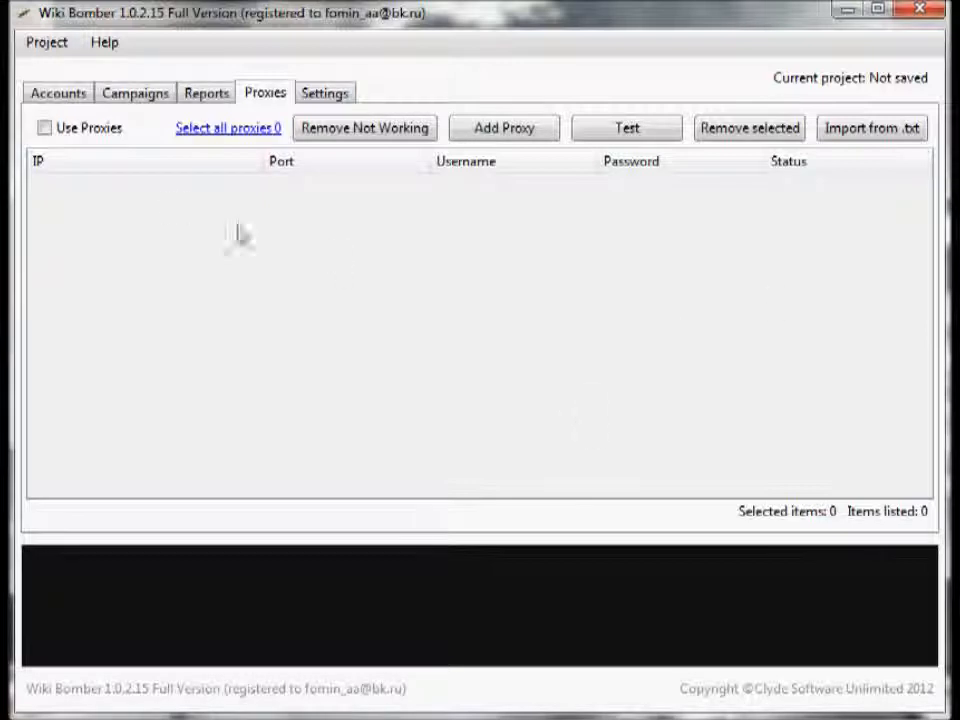
{"action": "left_click", "coordinate": [44, 128]}
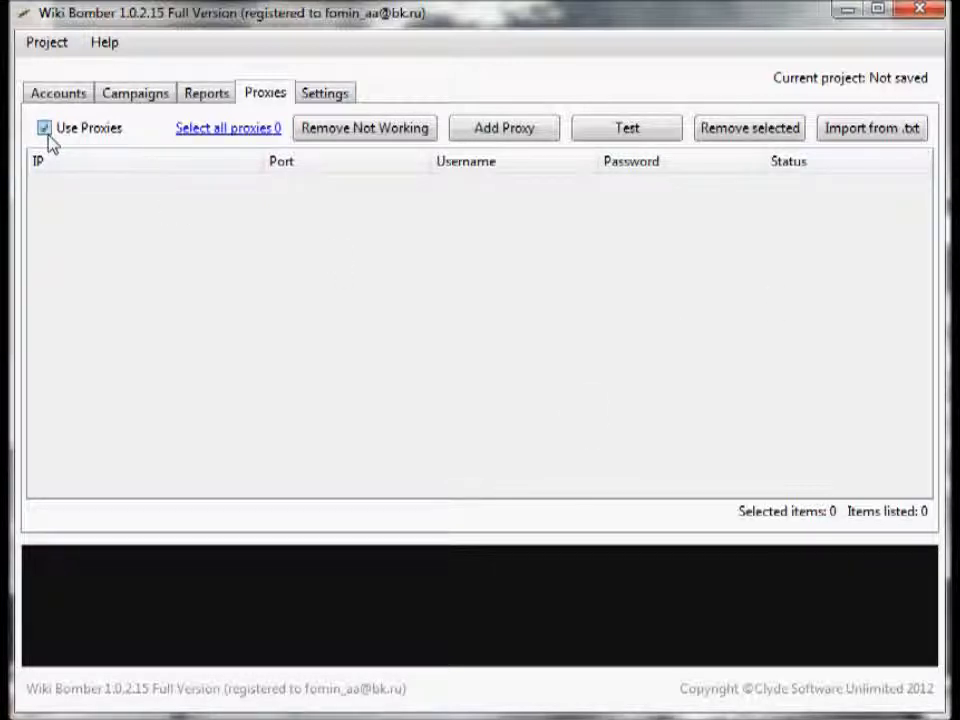
{"action": "left_click", "coordinate": [44, 128]}
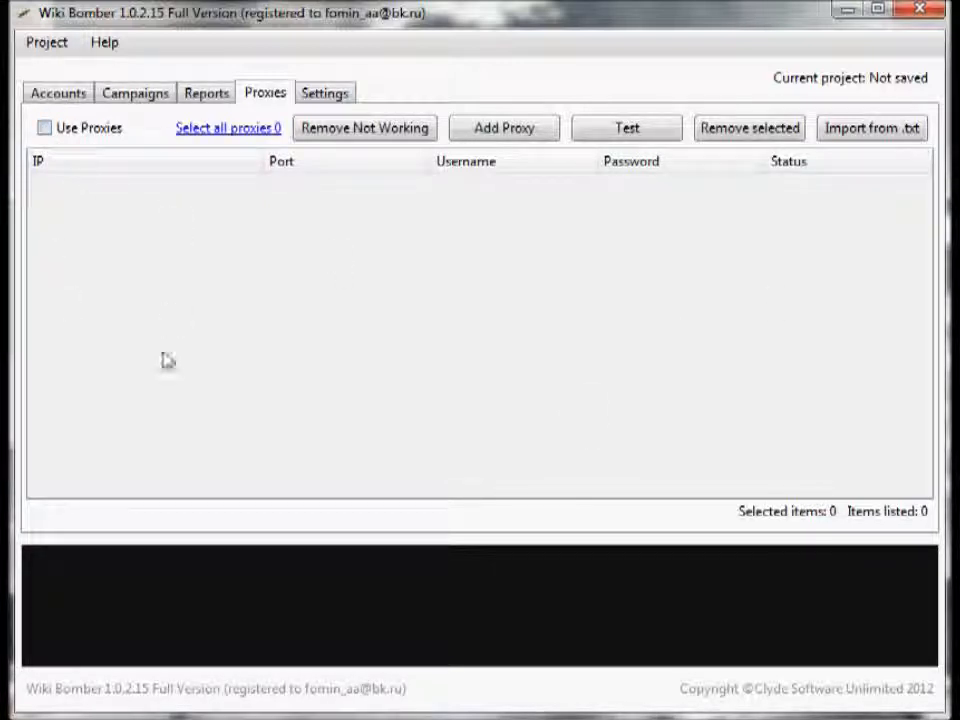
{"action": "mouse_move", "coordinate": [156, 362]}
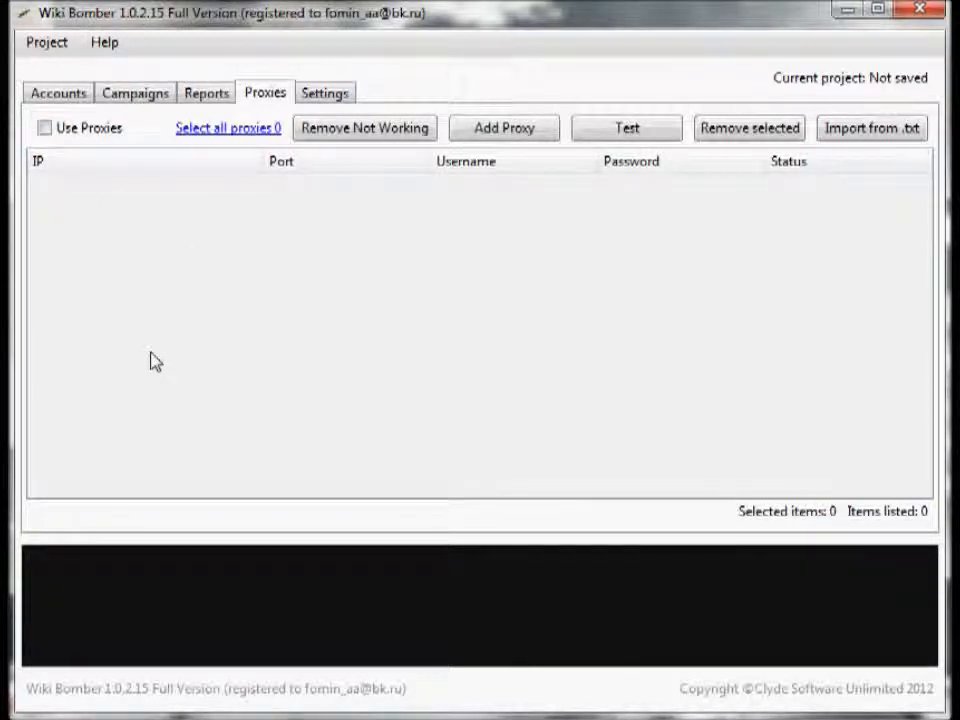
Create an account group named Test Group from the Accounts page.
{"action": "left_click", "coordinate": [56, 92]}
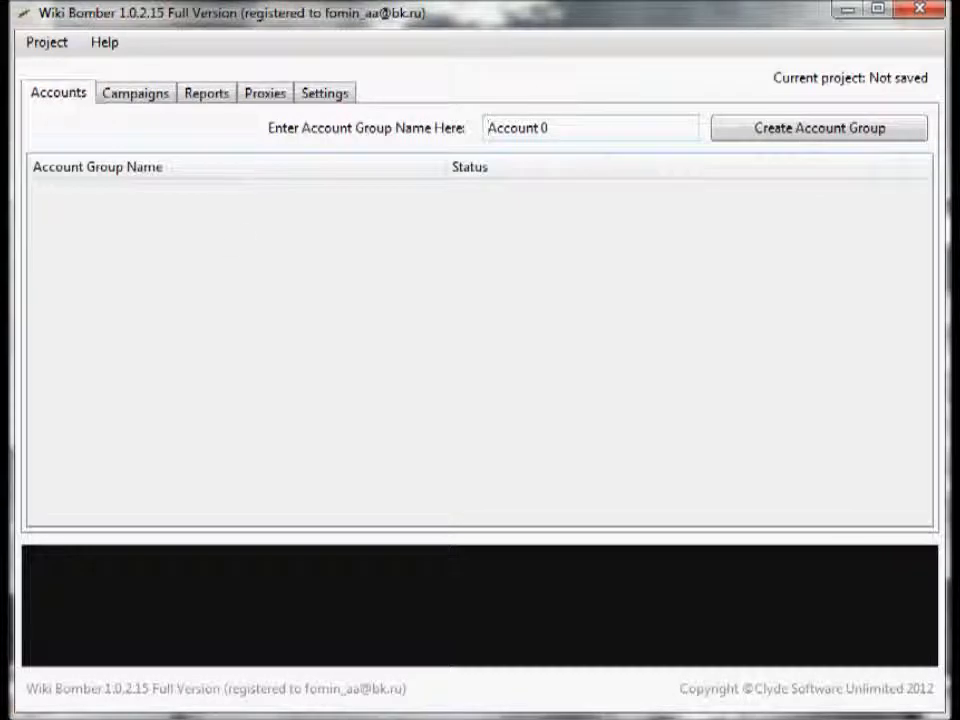
{"action": "mouse_move", "coordinate": [840, 280]}
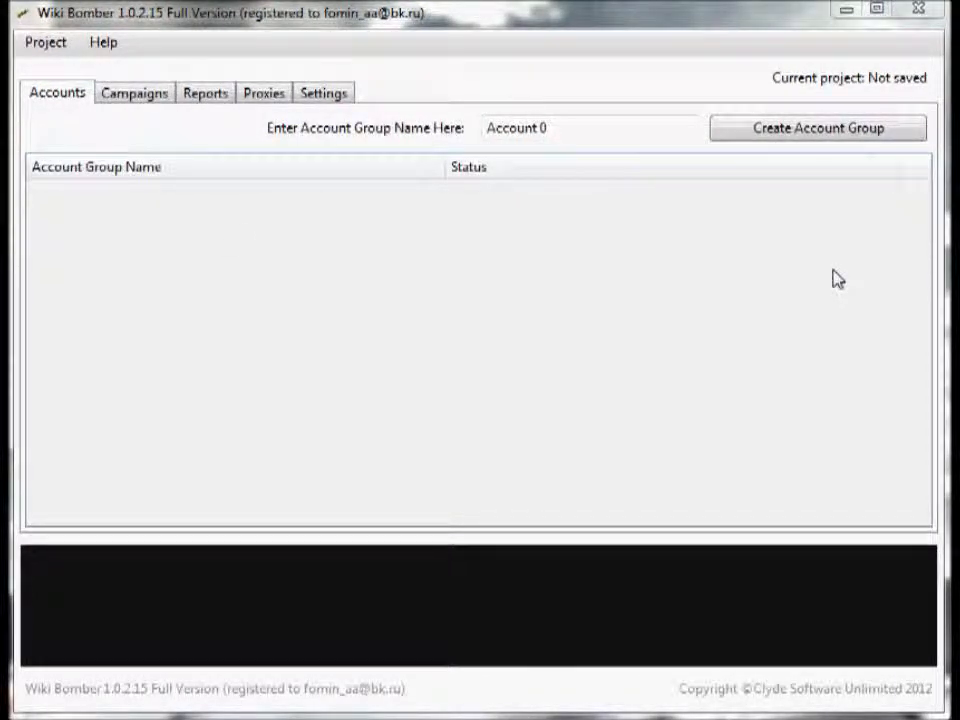
{"action": "mouse_move", "coordinate": [588, 148]}
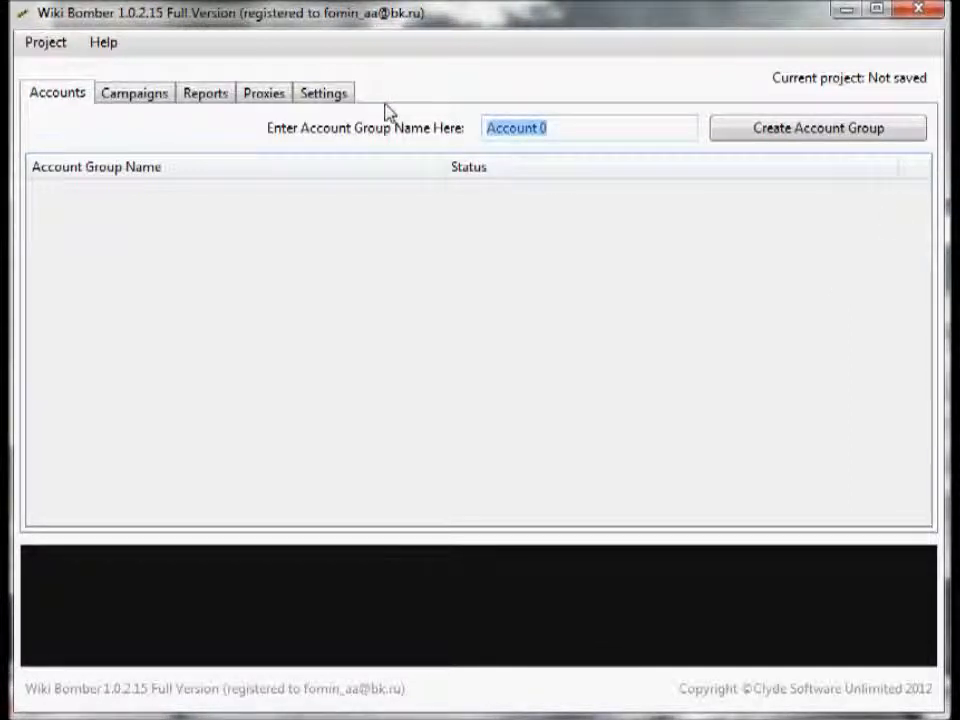
{"action": "type", "text": "Test Group"}
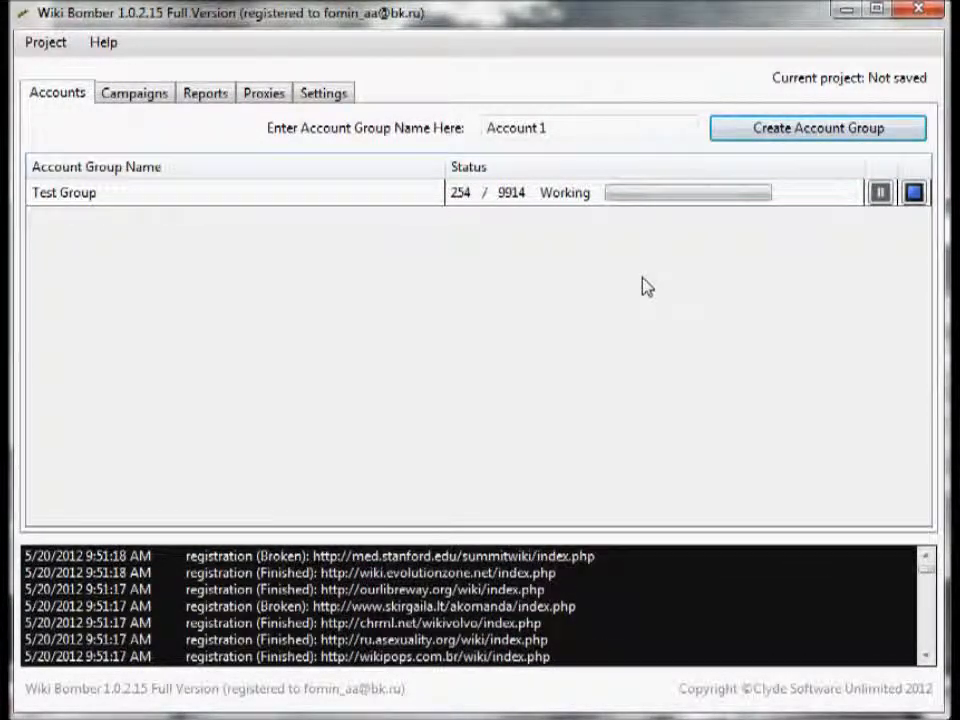
{"action": "mouse_move", "coordinate": [608, 282]}
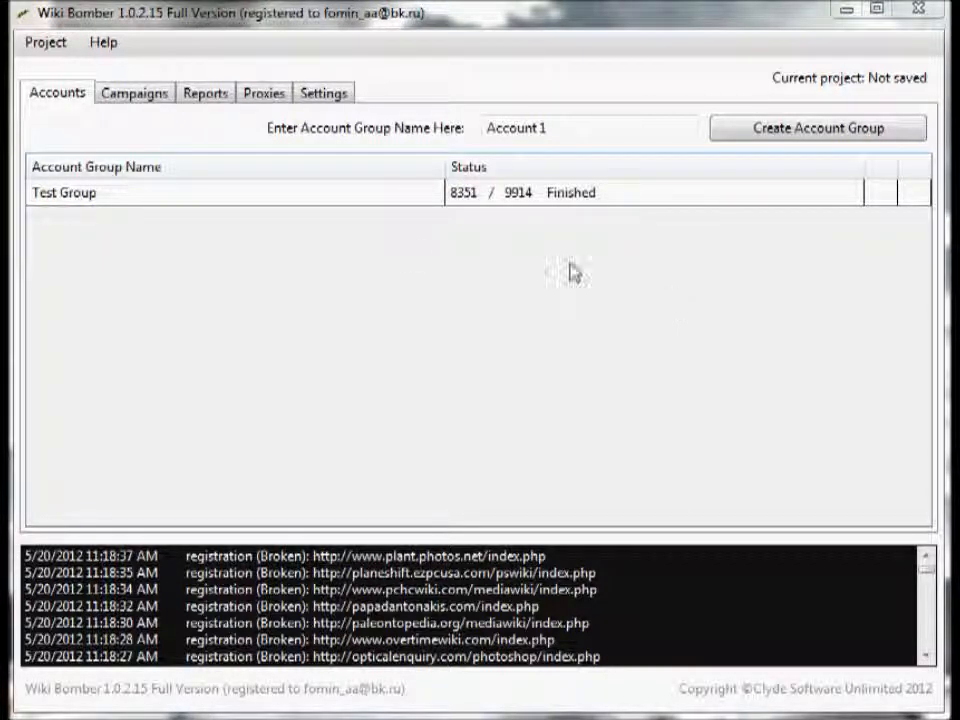
Show the empty campaign list in place of the account groups.
{"action": "left_click", "coordinate": [46, 44]}
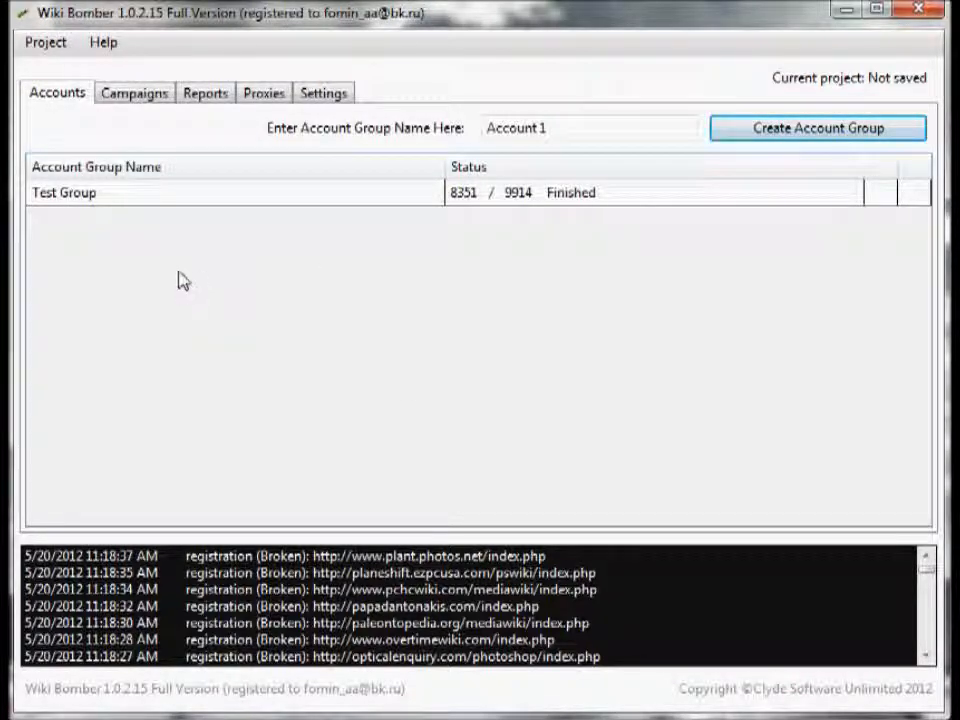
{"action": "left_click", "coordinate": [136, 92]}
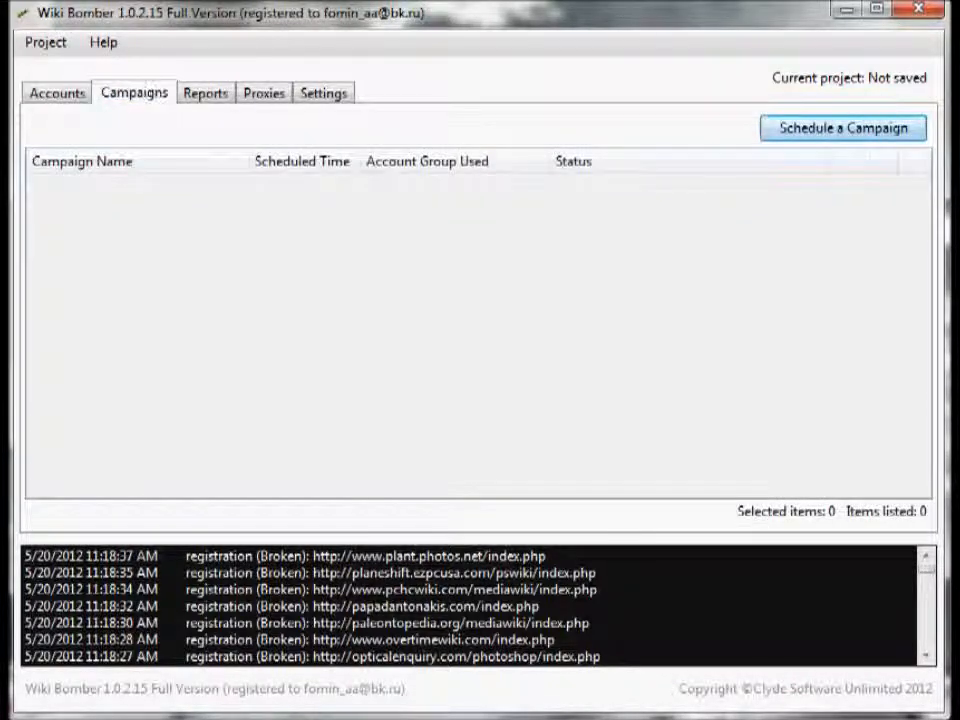
{"action": "mouse_move", "coordinate": [920, 192]}
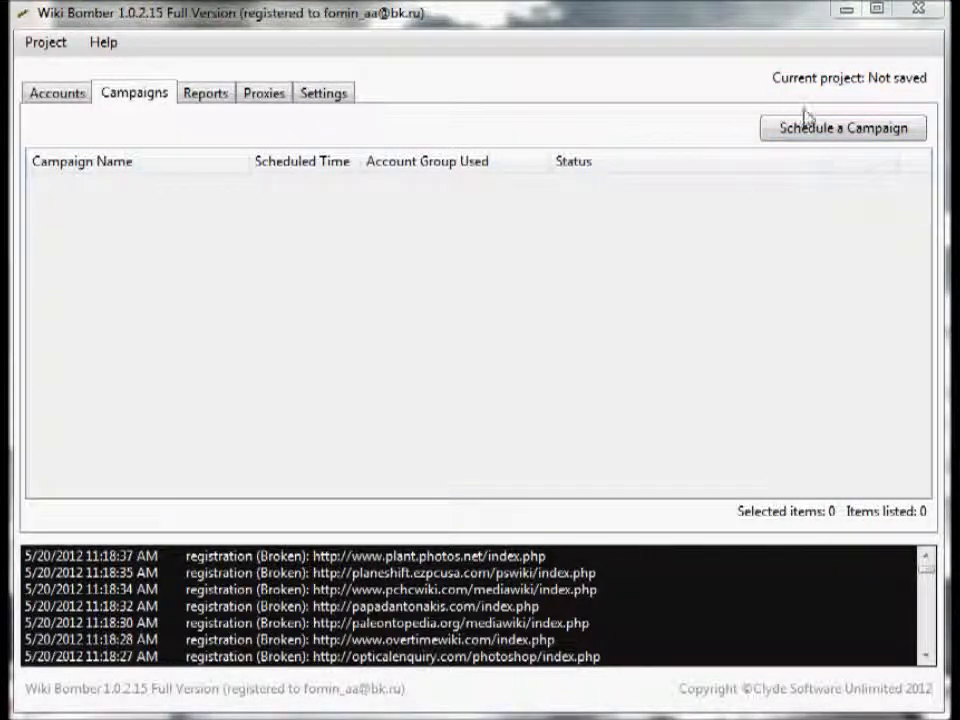
Schedule a new campaign named Test Campaign 1 at 500 posts/day using Test Group accounts.
{"action": "left_click", "coordinate": [840, 128]}
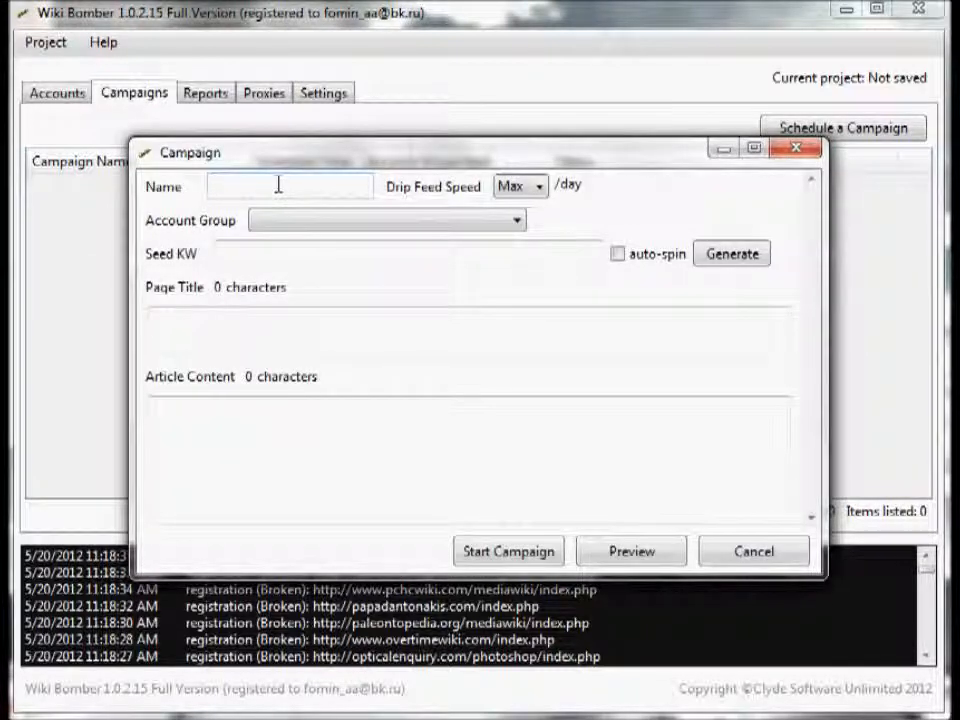
{"action": "type", "text": "Test Campaign 1"}
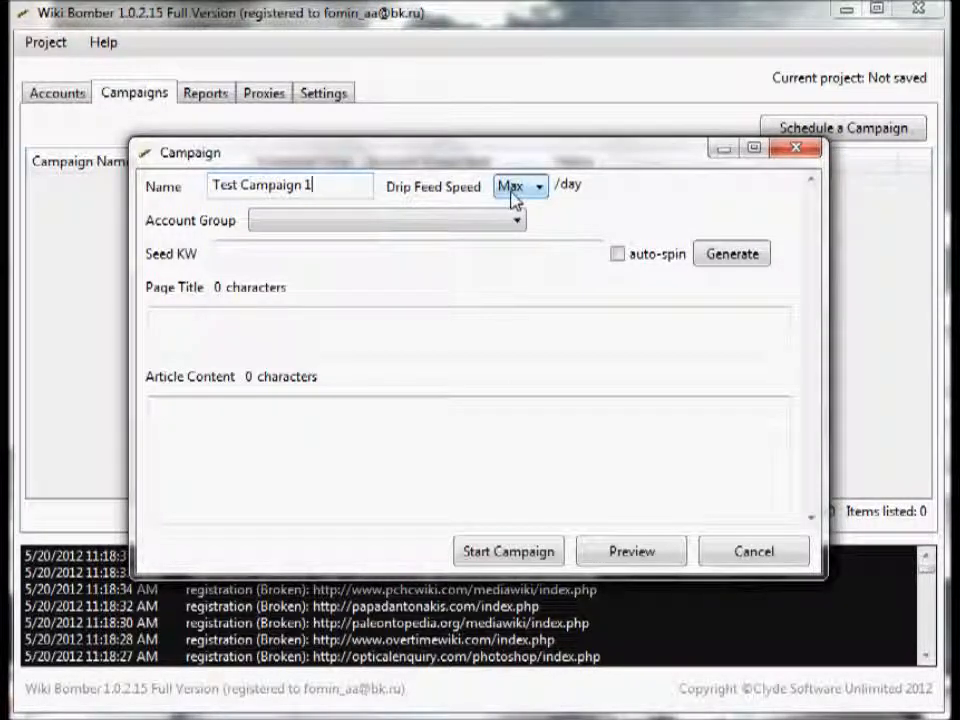
{"action": "left_click", "coordinate": [538, 186]}
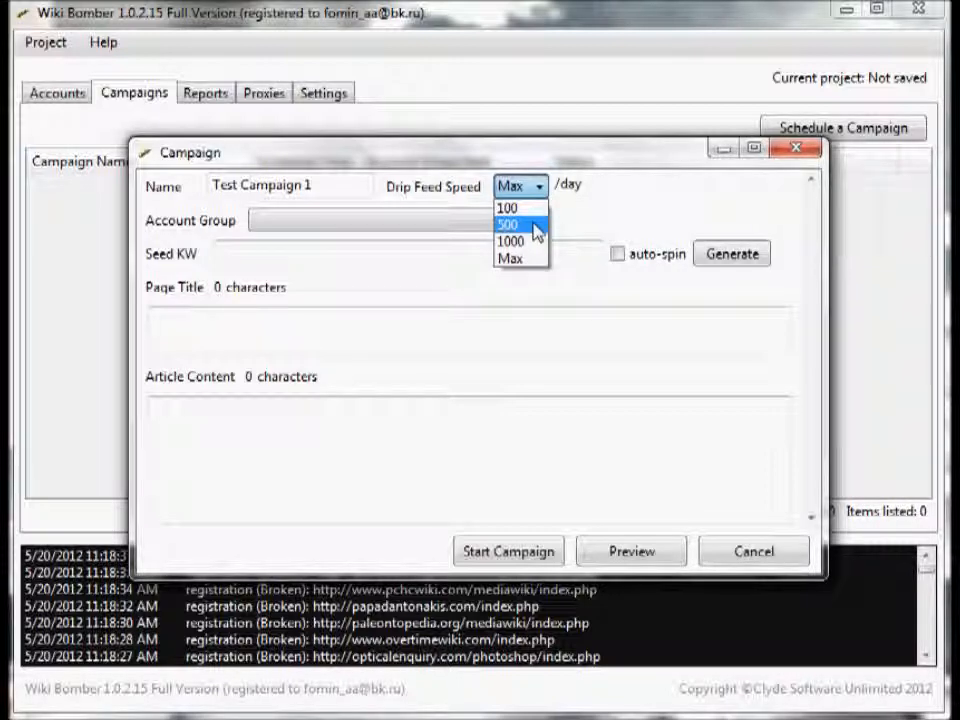
{"action": "left_click", "coordinate": [512, 224]}
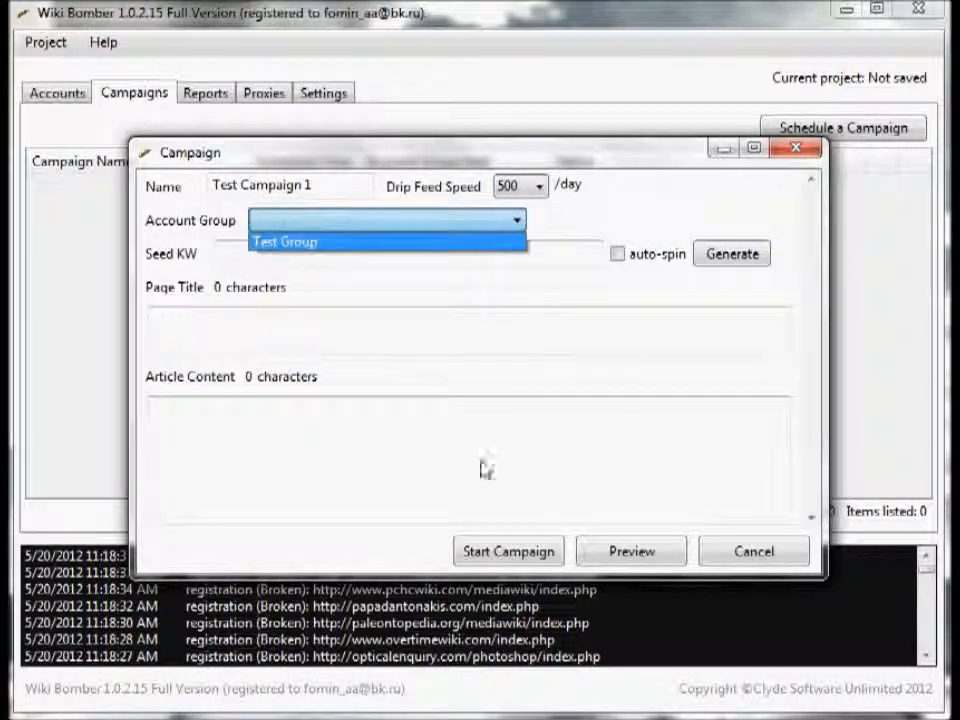
{"action": "mouse_move", "coordinate": [340, 248]}
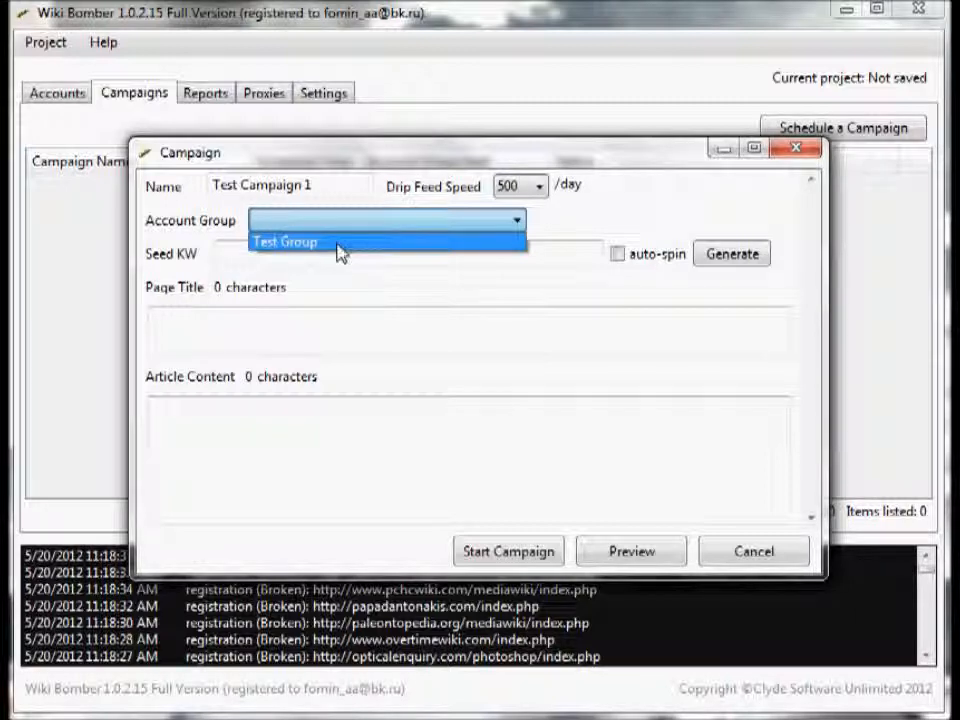
{"action": "left_click", "coordinate": [288, 240]}
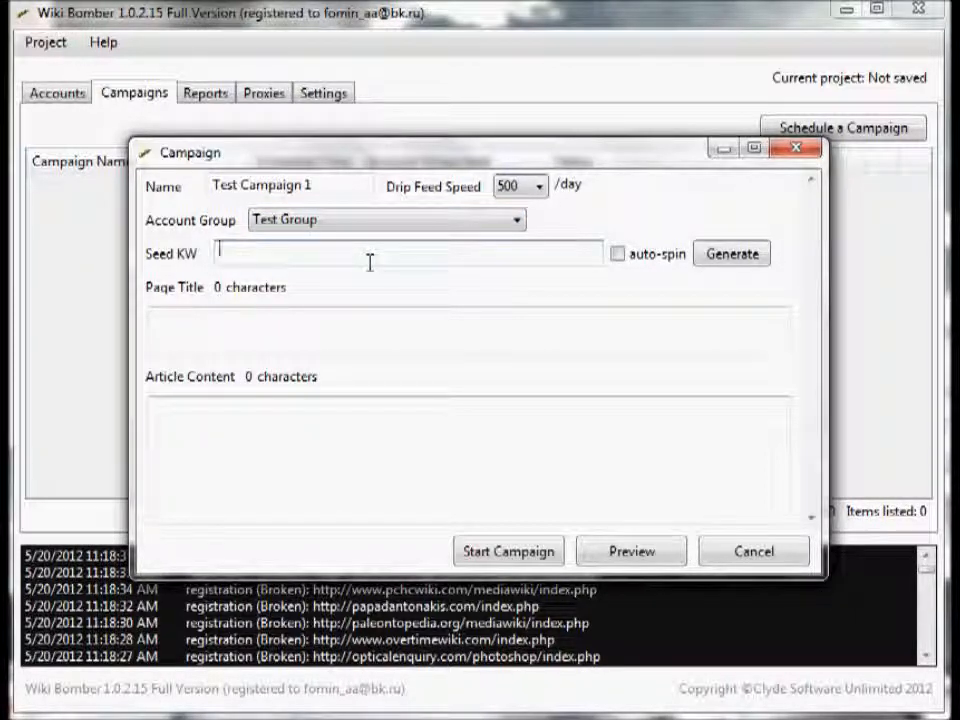
Enter seed keywords 'wiki articles,' with auto-spin on and generate the Wiki Gaming article.
{"action": "type", "text": "wiki"}
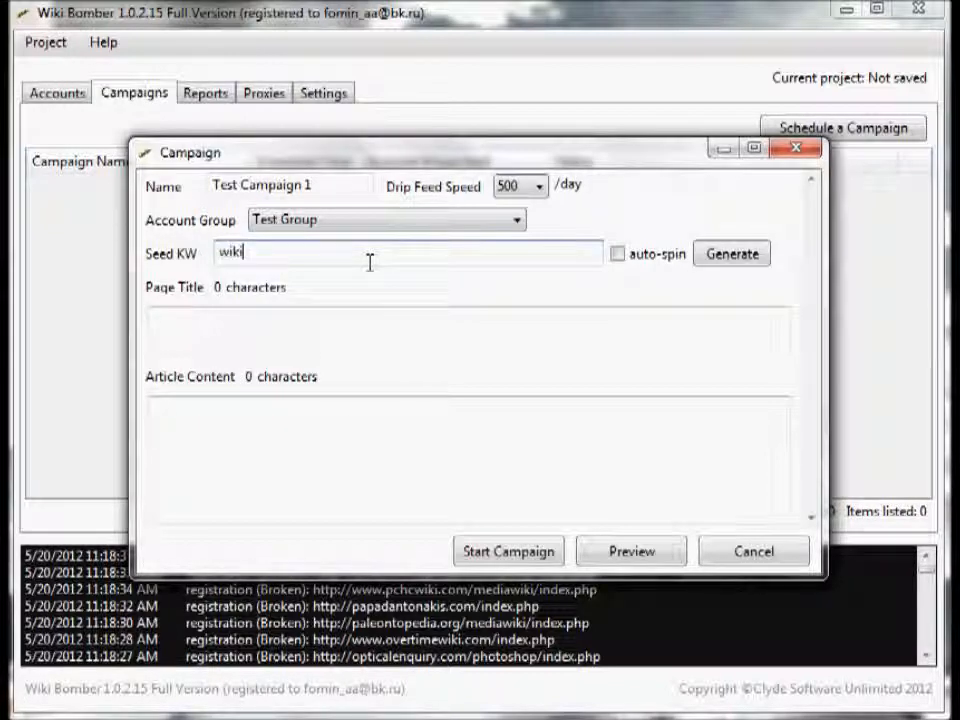
{"action": "type", "text": "articles,"}
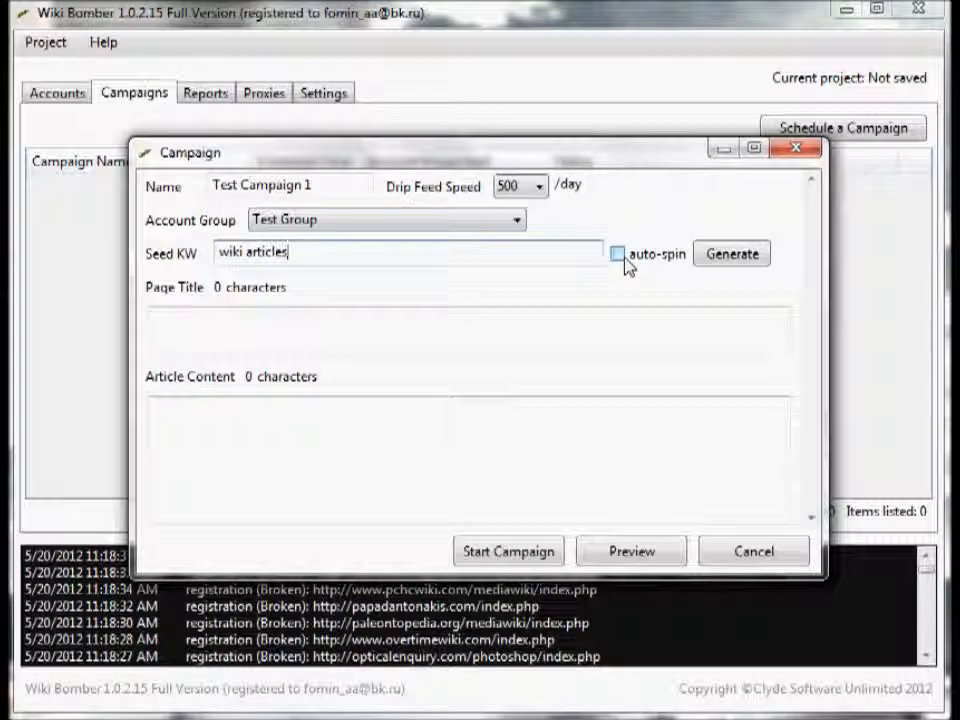
{"action": "left_click", "coordinate": [624, 252]}
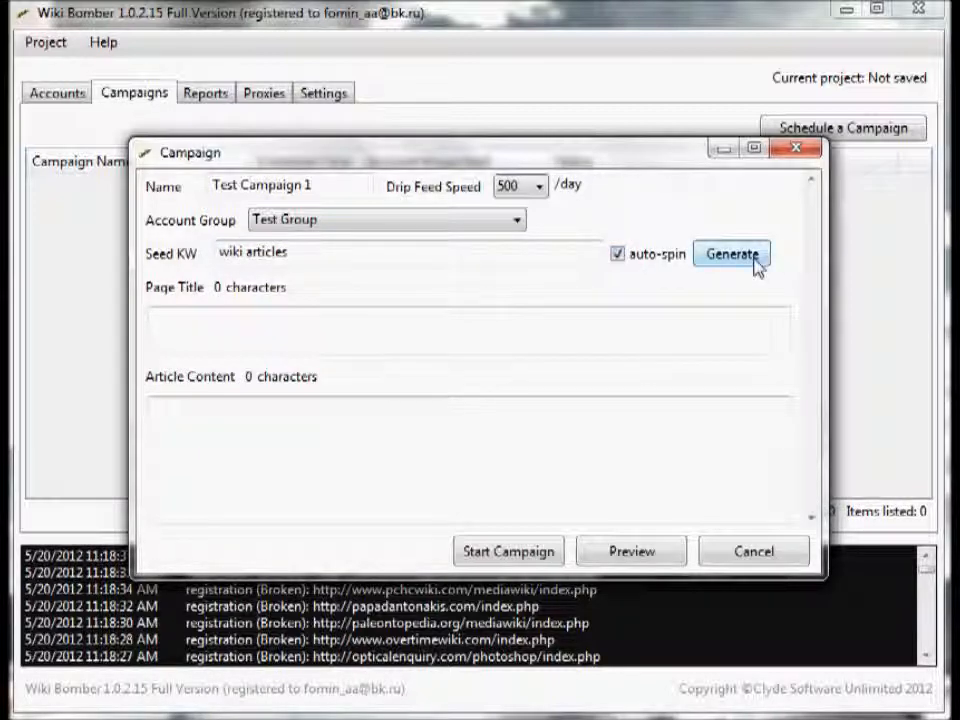
{"action": "left_click", "coordinate": [736, 256]}
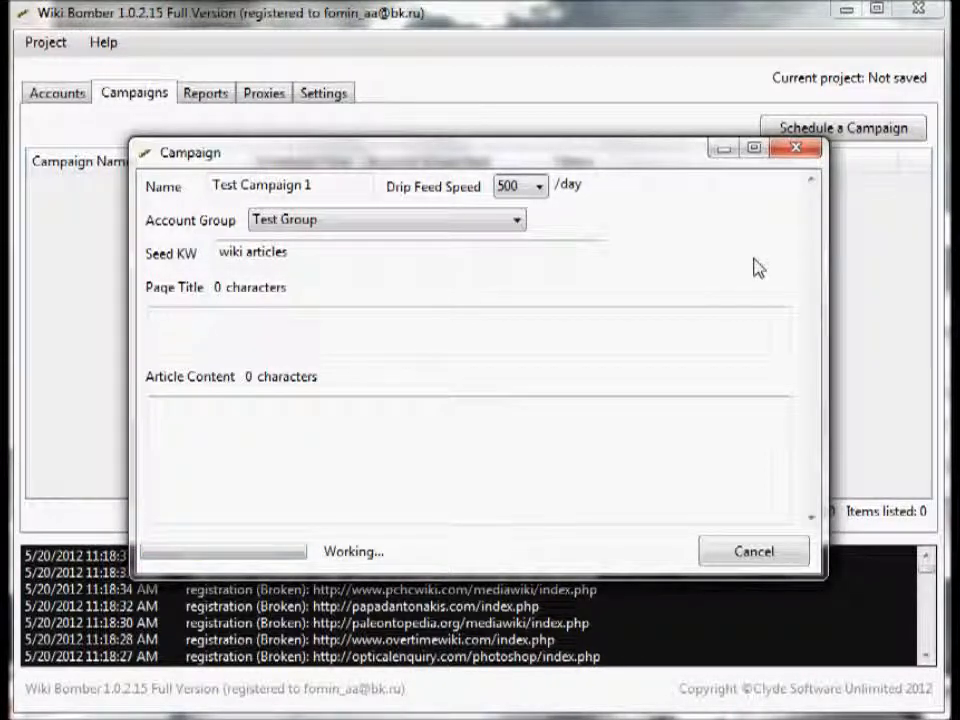
{"action": "left_click", "coordinate": [736, 256]}
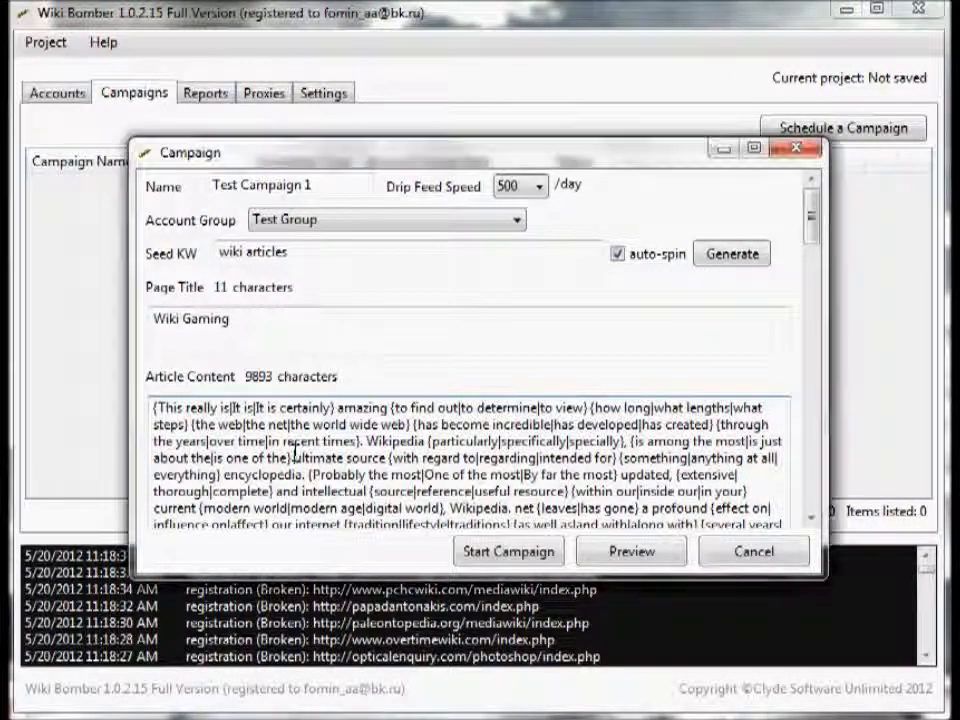
{"action": "double_click", "coordinate": [344, 458]}
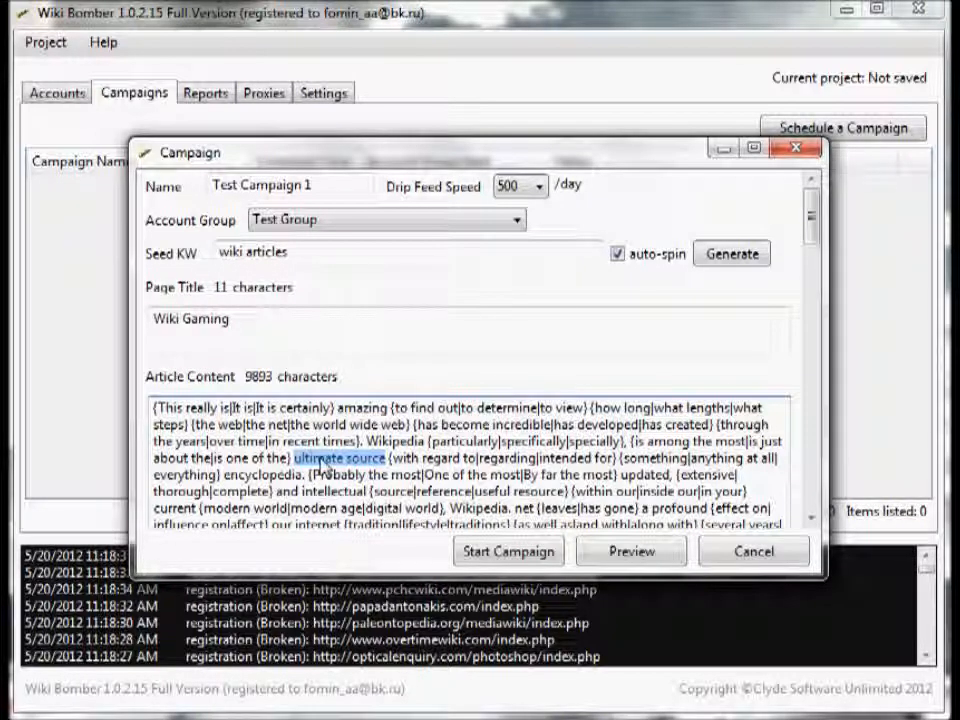
{"action": "right_click", "coordinate": [330, 456]}
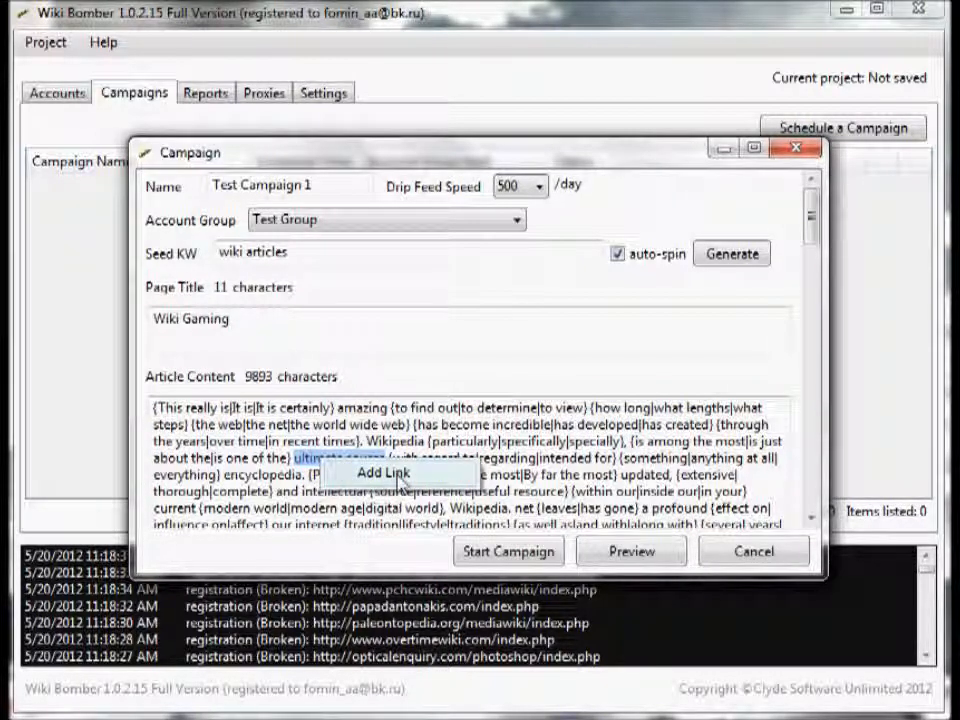
{"action": "left_click", "coordinate": [376, 472]}
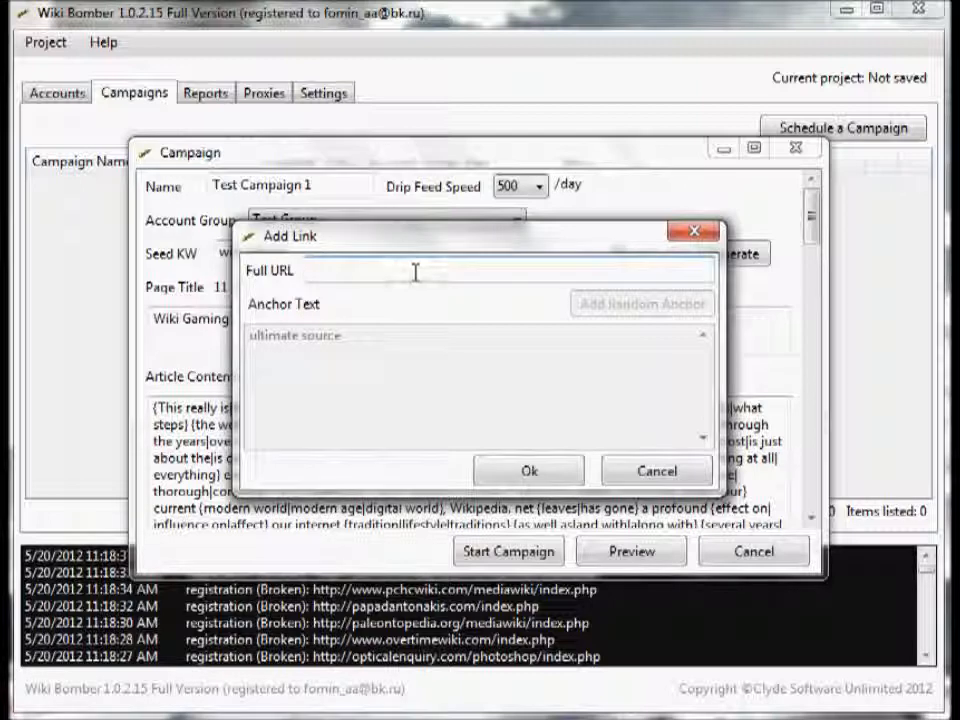
{"action": "type", "text": "http://wikibomber.com"}
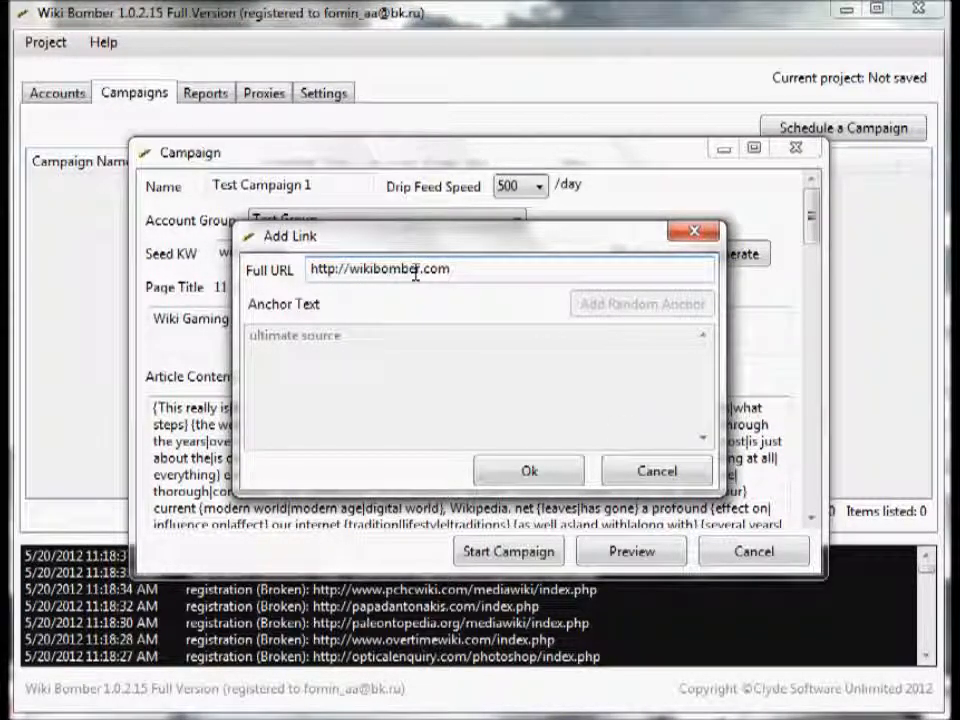
{"action": "left_click", "coordinate": [528, 472]}
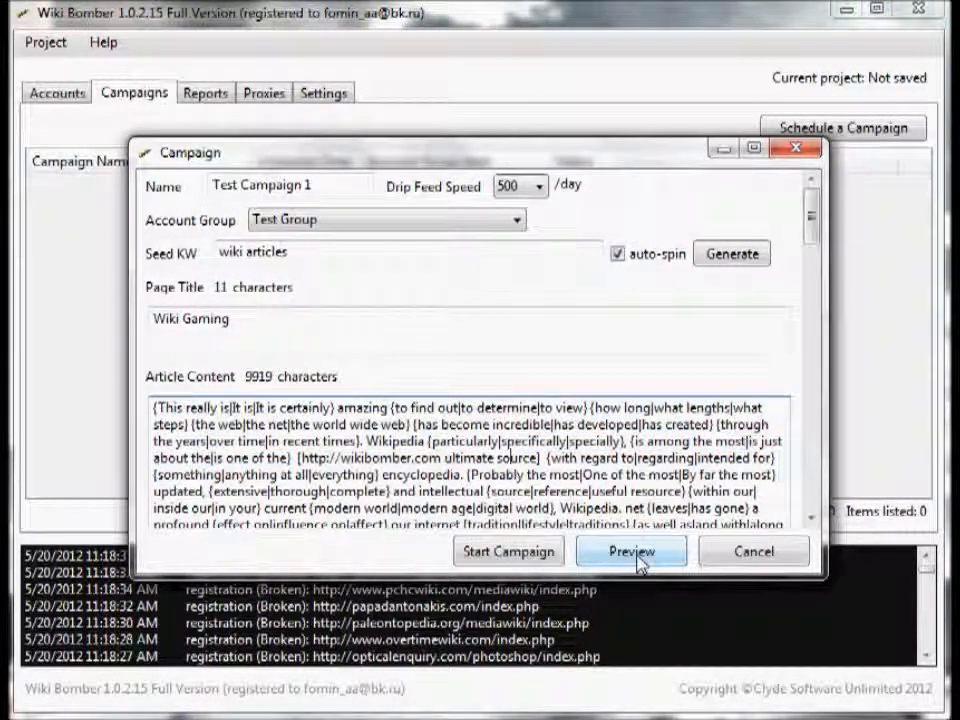
{"action": "left_click", "coordinate": [632, 552]}
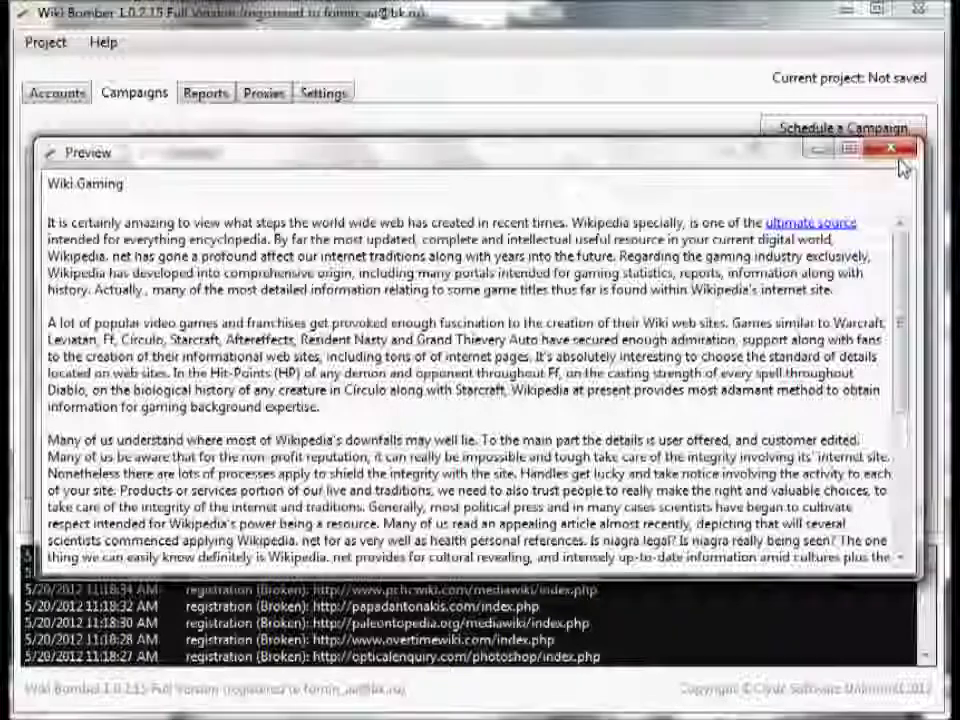
Add a wikibomber.com link at the article's end with five alternative anchor texts.
{"action": "left_click", "coordinate": [884, 152]}
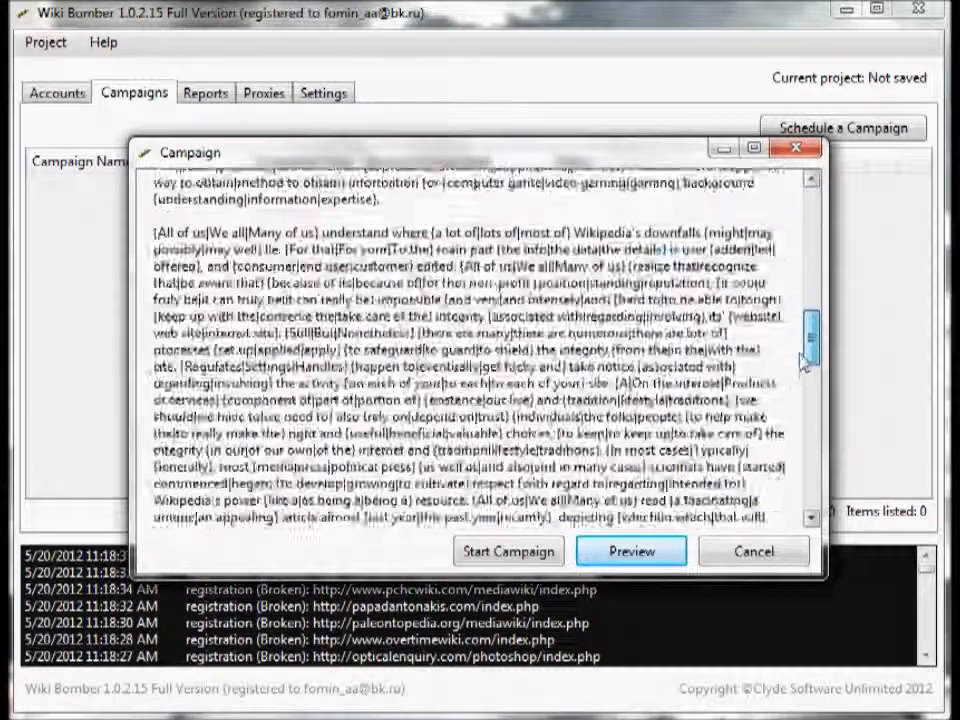
{"action": "scroll", "scroll_direction": "down", "scroll_amount": 3}
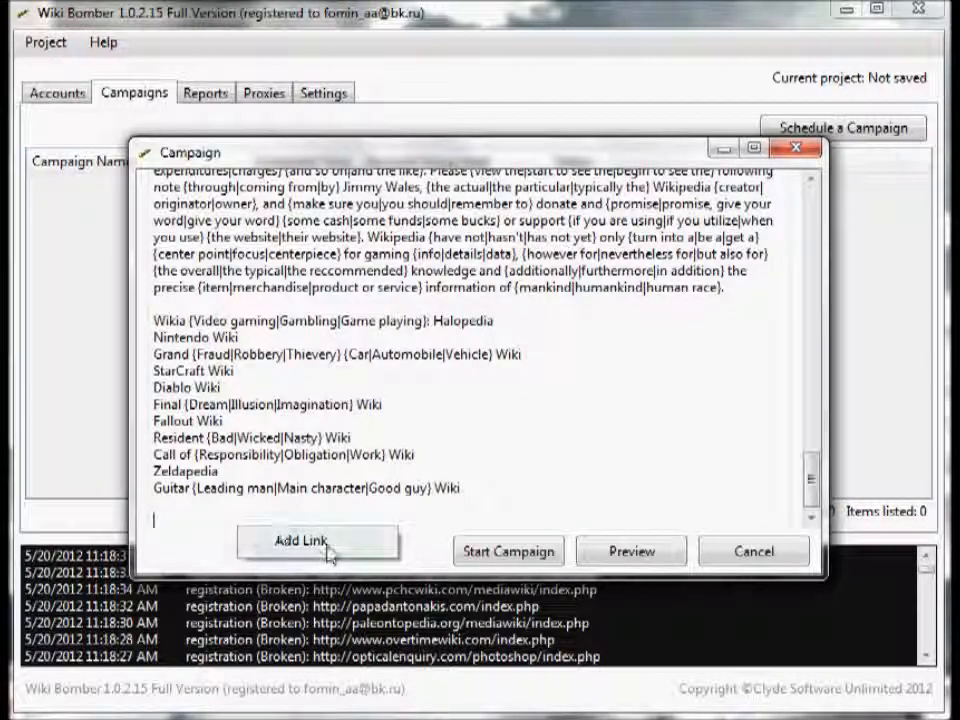
{"action": "left_click", "coordinate": [300, 544]}
{"action": "type", "text": "http"}
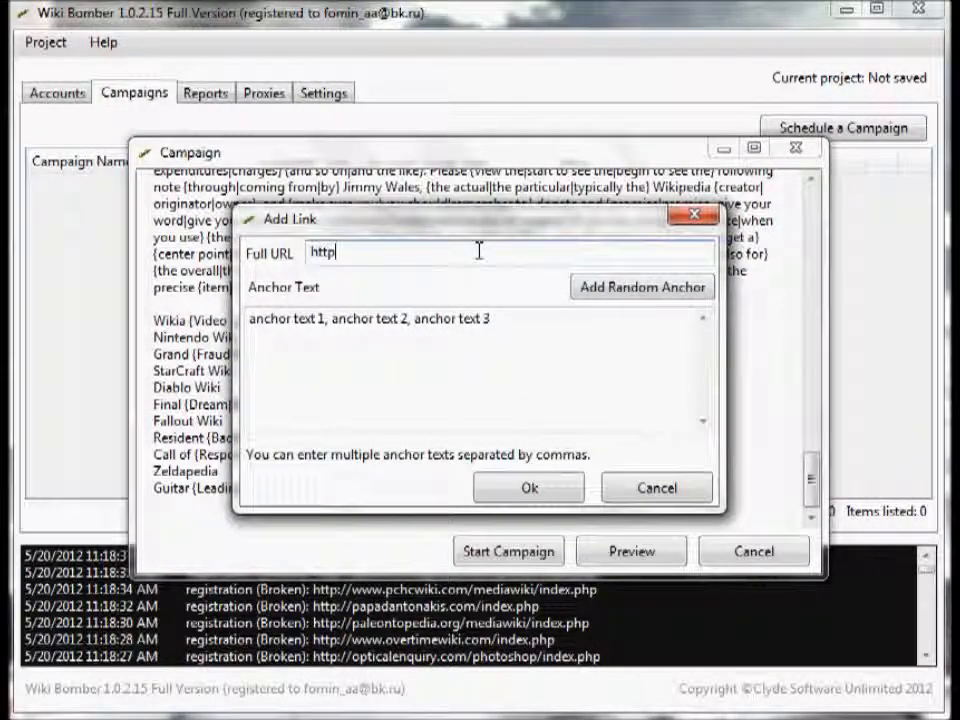
{"action": "type", "text": "://wikibomber.com"}
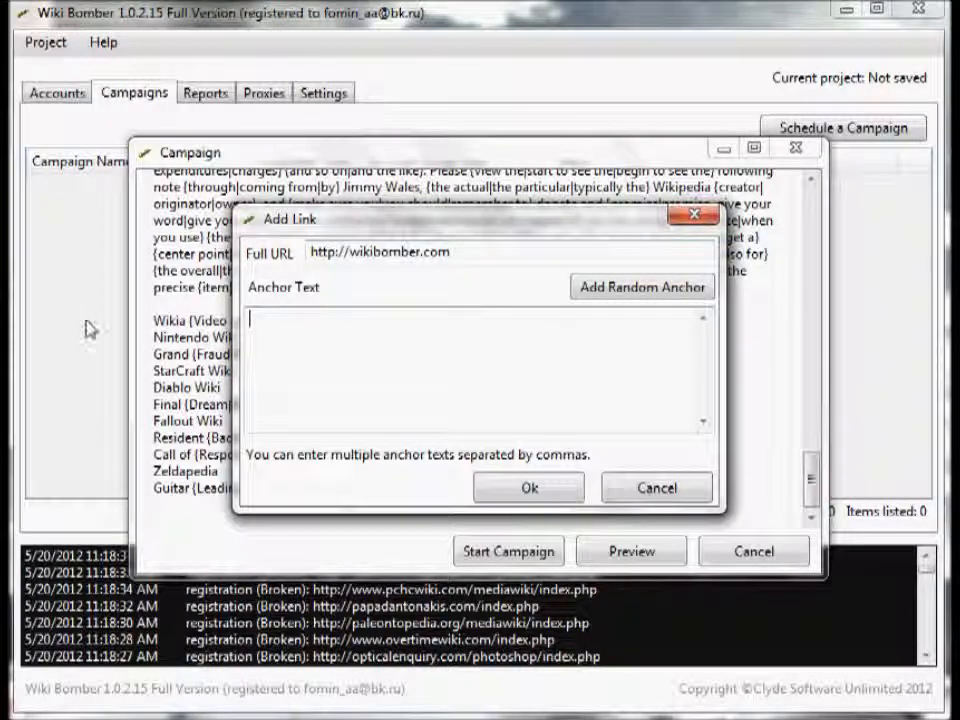
{"action": "left_click", "coordinate": [642, 288]}
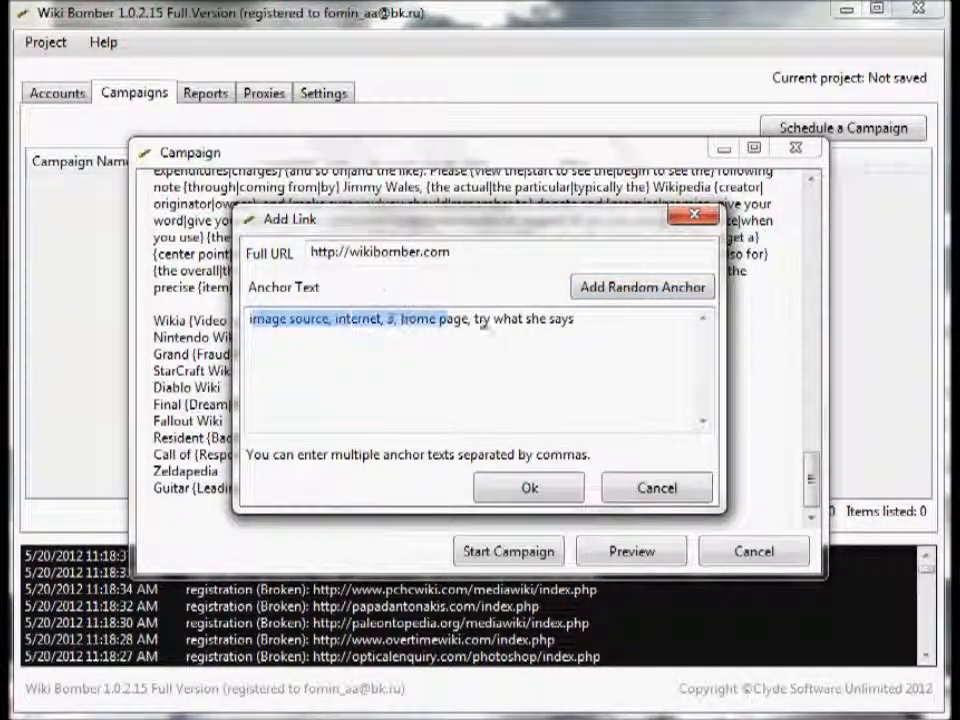
{"action": "left_click", "coordinate": [582, 324]}
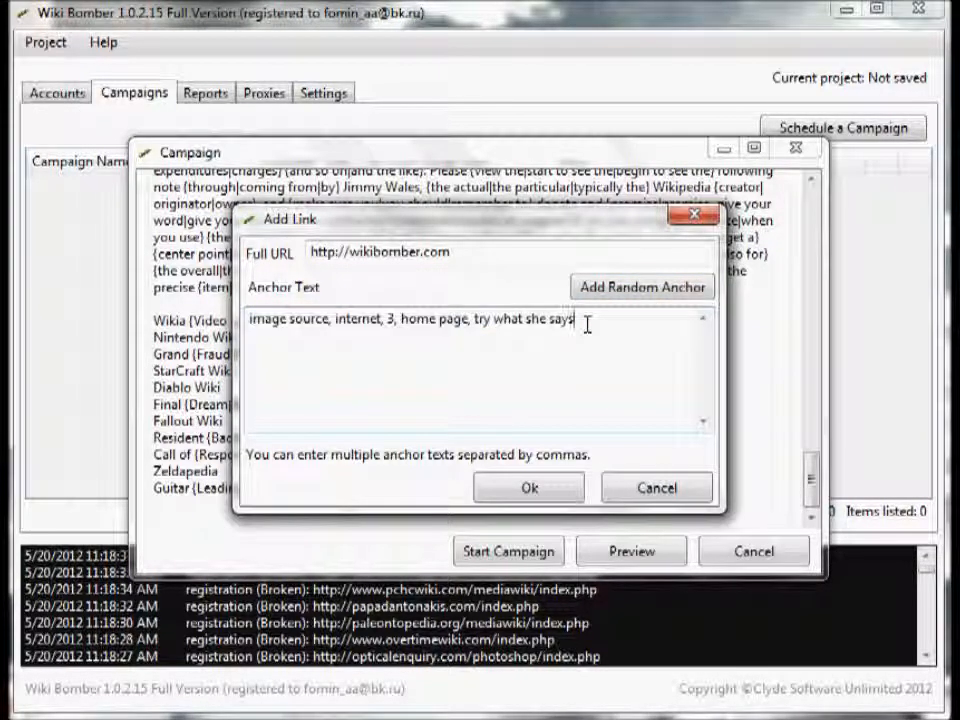
{"action": "mouse_move", "coordinate": [650, 312]}
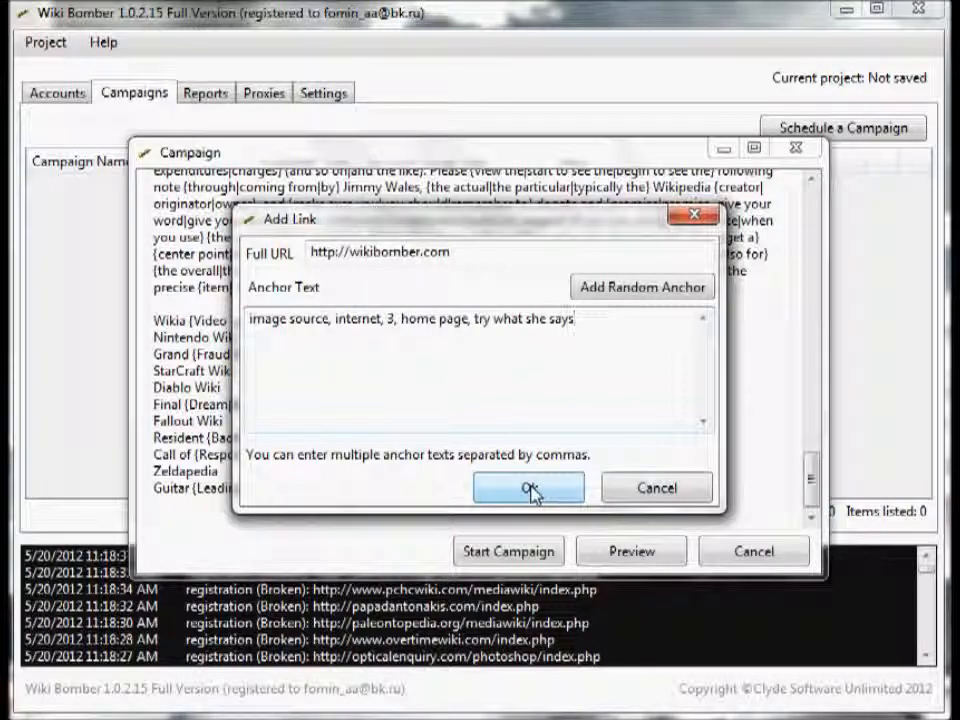
{"action": "left_click", "coordinate": [528, 488]}
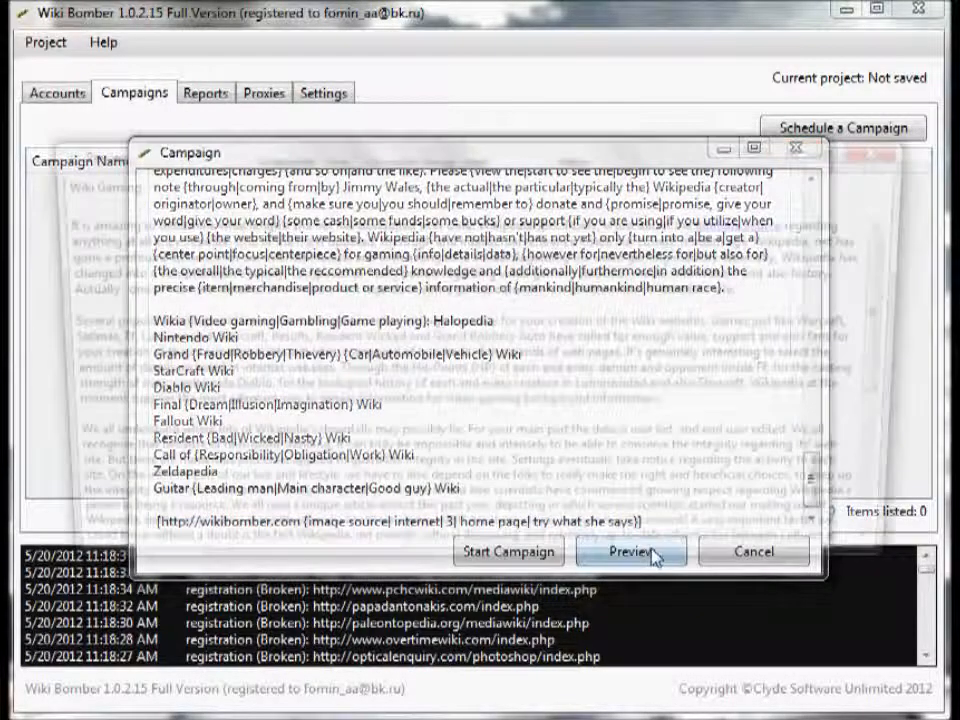
Preview the spun article with its links, then start Test Campaign 1.
{"action": "left_click", "coordinate": [632, 552]}
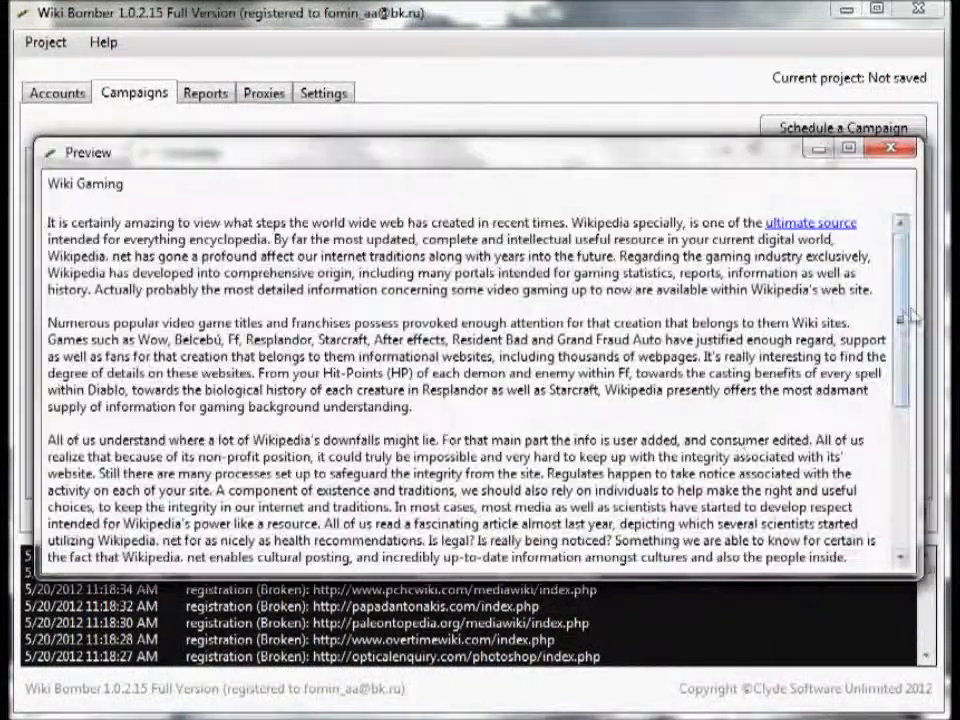
{"action": "scroll", "scroll_direction": "down", "scroll_amount": 3}
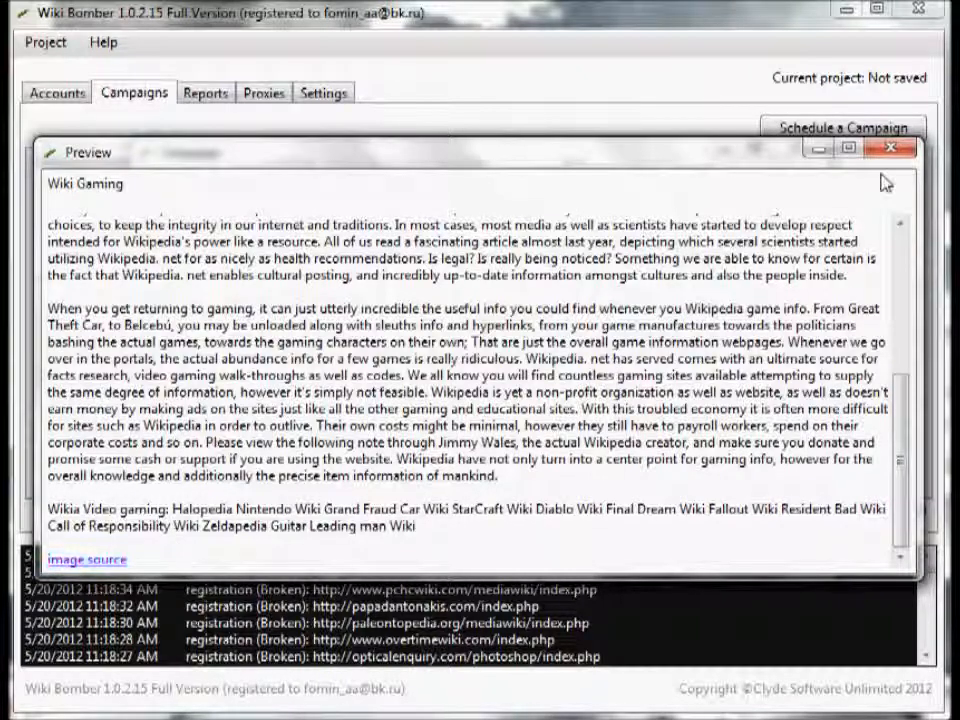
{"action": "left_click", "coordinate": [892, 150]}
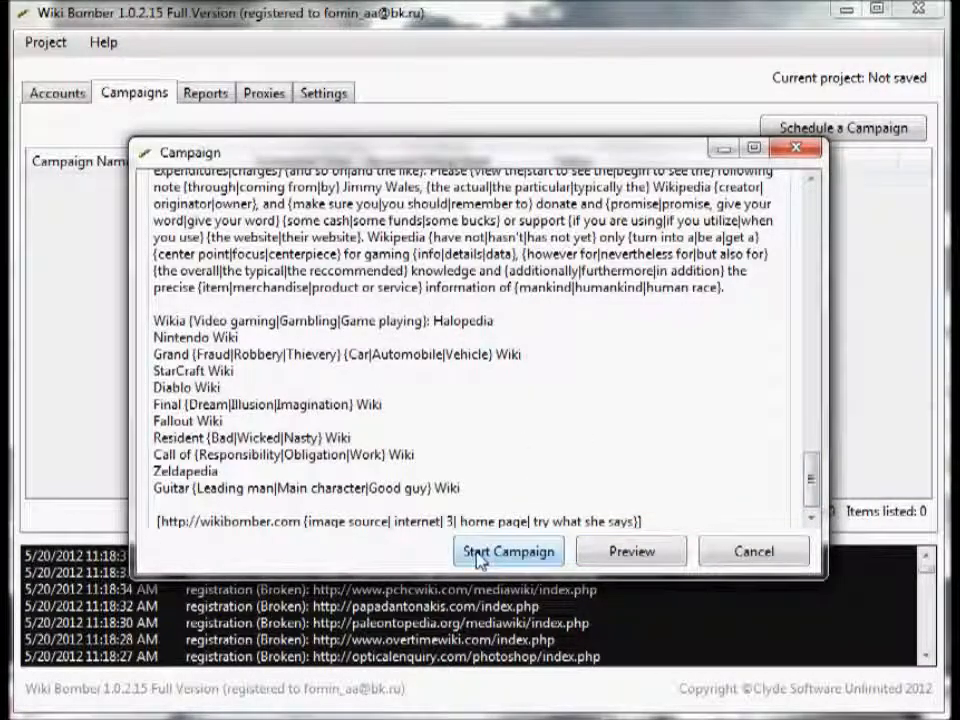
{"action": "left_click", "coordinate": [508, 552]}
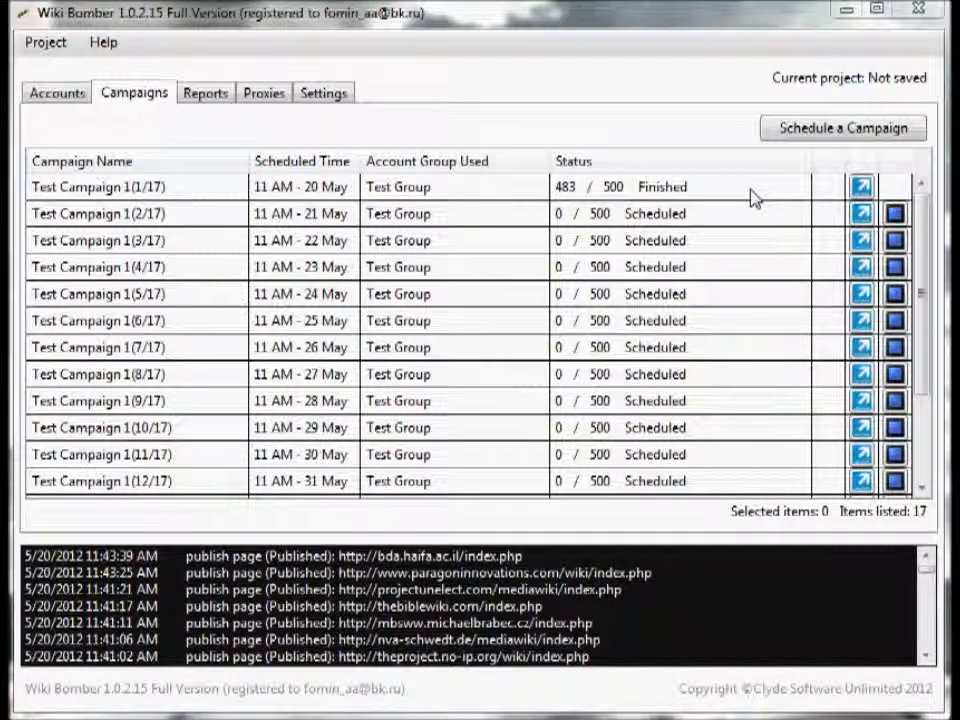
{"action": "mouse_move", "coordinate": [640, 188]}
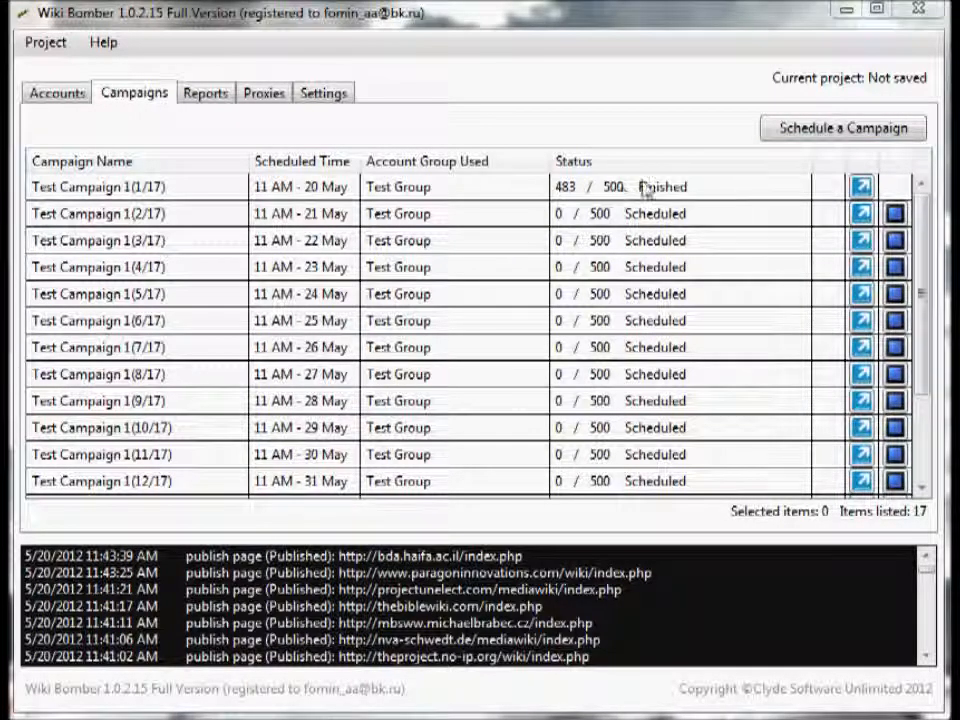
{"action": "mouse_move", "coordinate": [644, 192]}
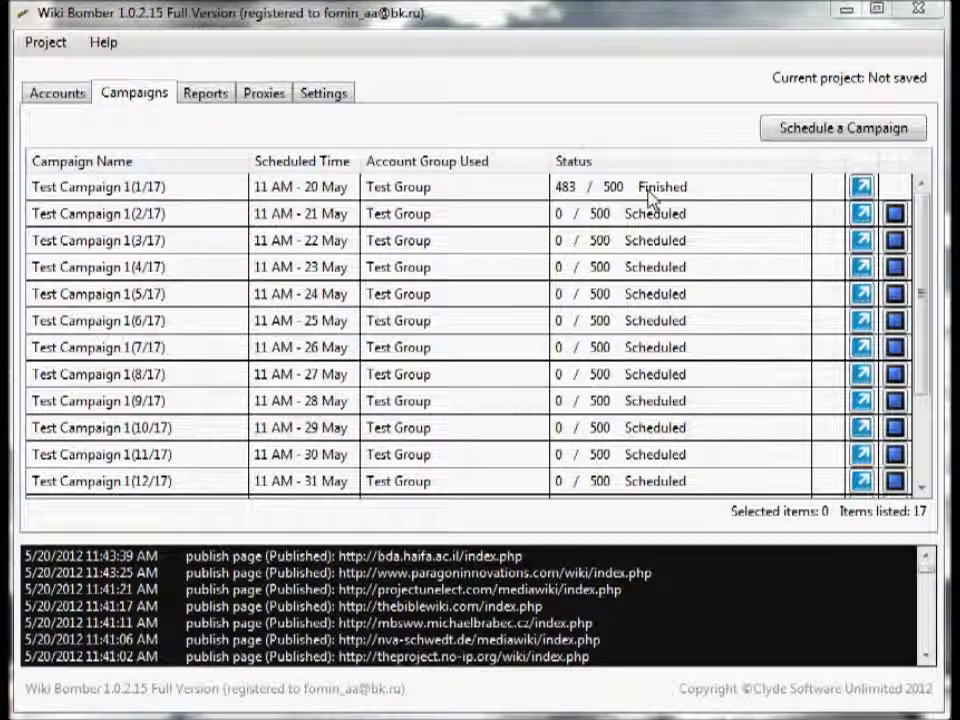
{"action": "mouse_move", "coordinate": [860, 216]}
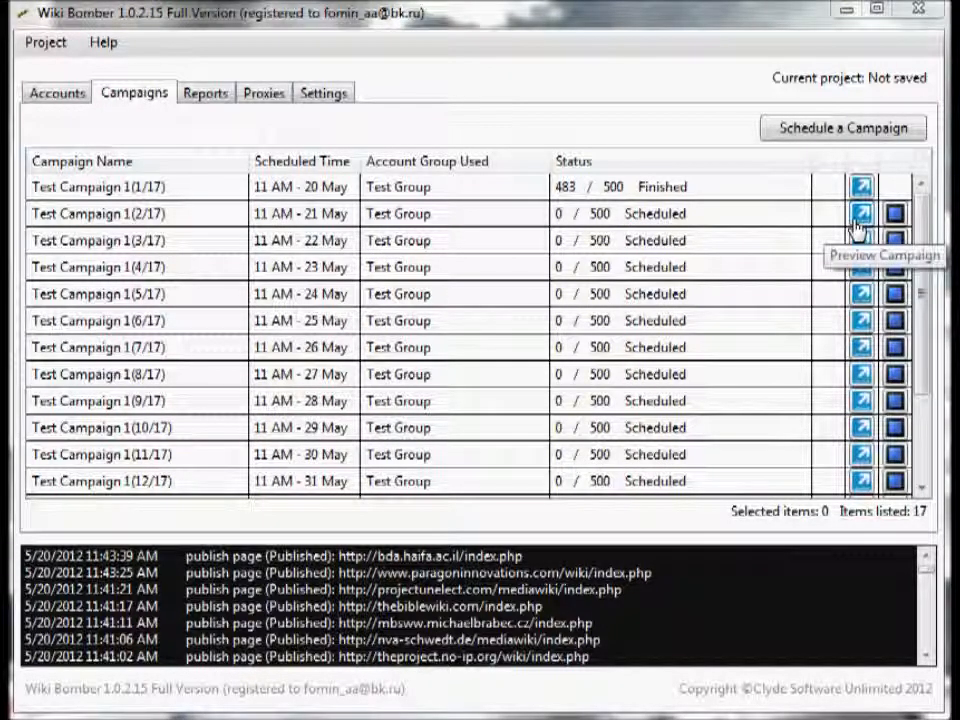
Check the scheduled campaign statuses and show the reports listing Test Campaign 1(1/17) finished.
{"action": "left_click", "coordinate": [864, 212]}
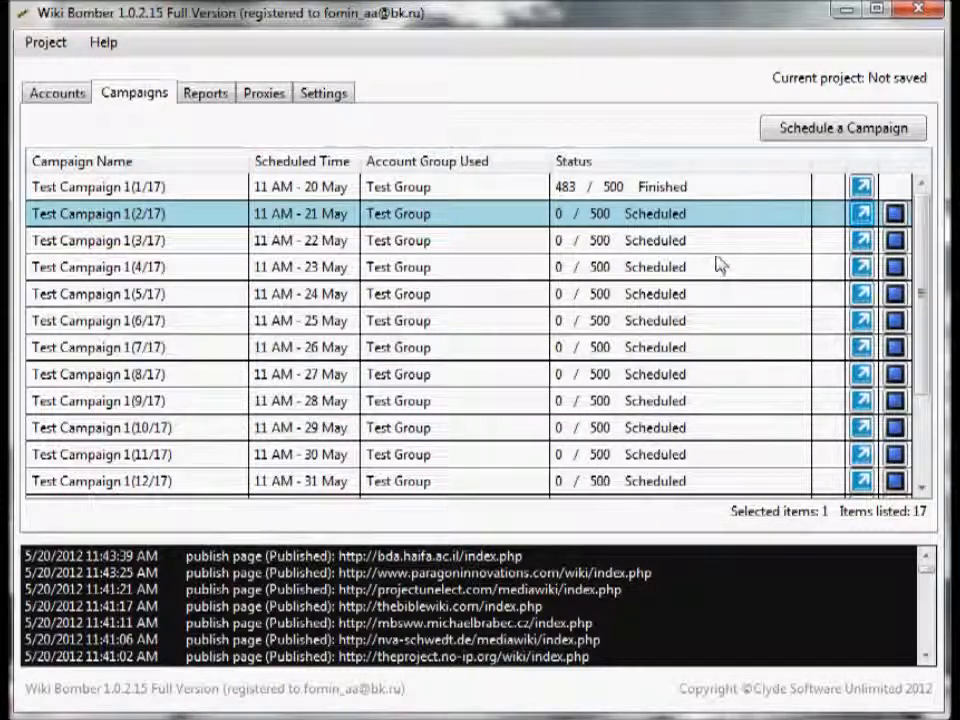
{"action": "mouse_move", "coordinate": [892, 240]}
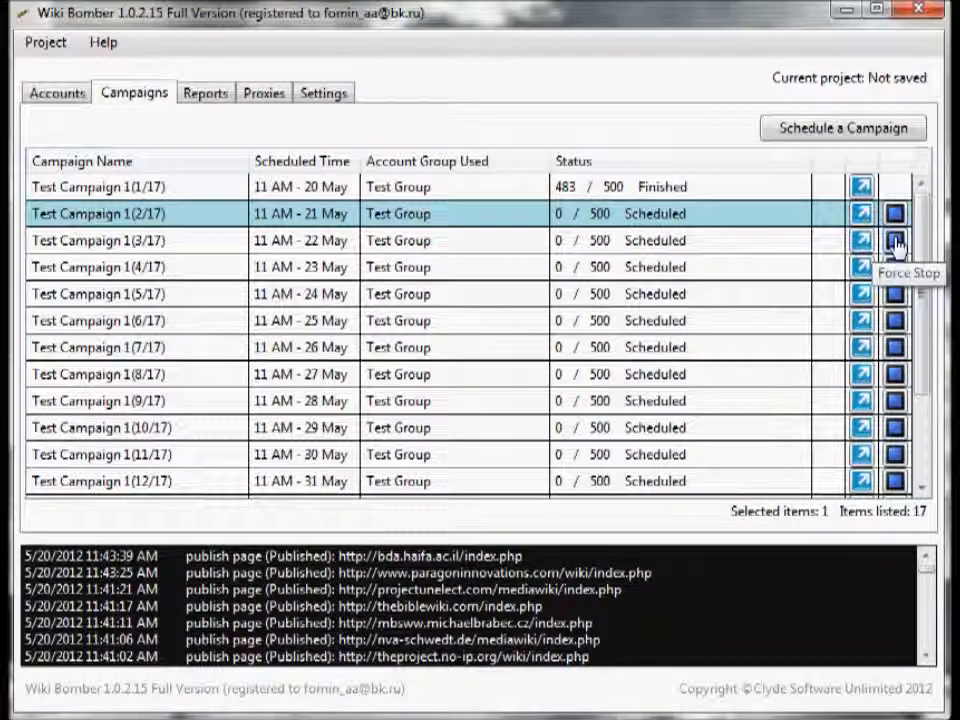
{"action": "mouse_move", "coordinate": [316, 348]}
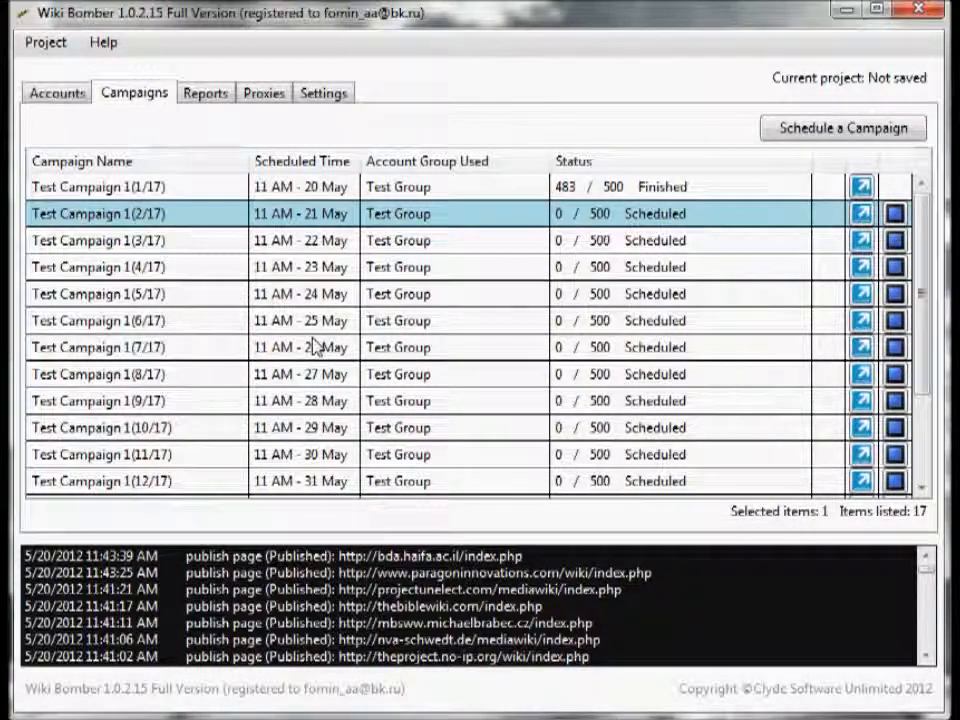
{"action": "left_click", "coordinate": [204, 92]}
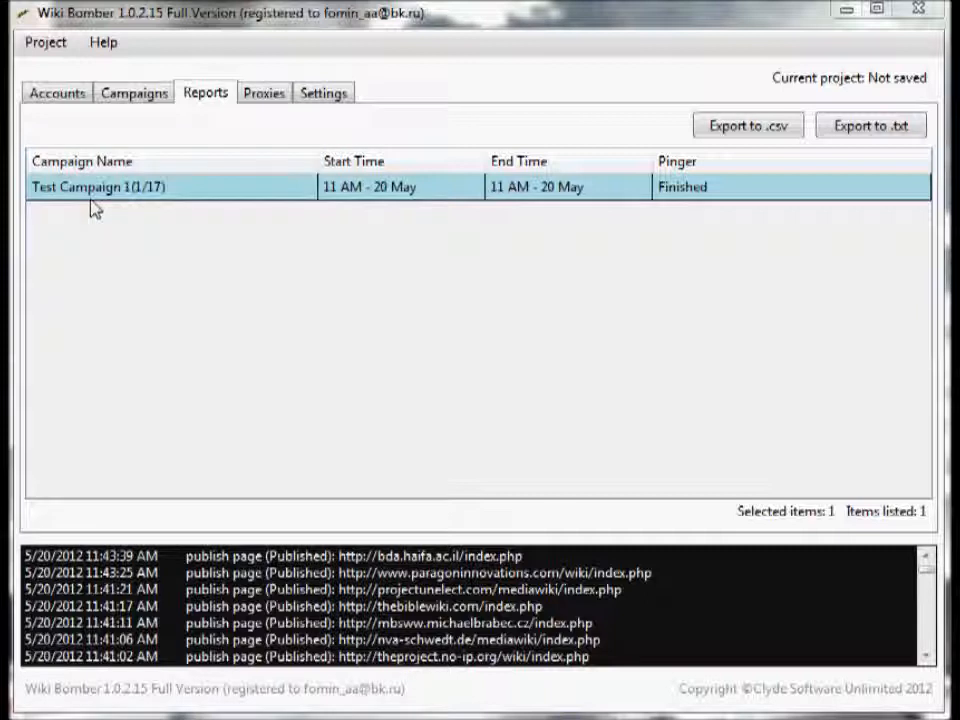
{"action": "mouse_move", "coordinate": [172, 204]}
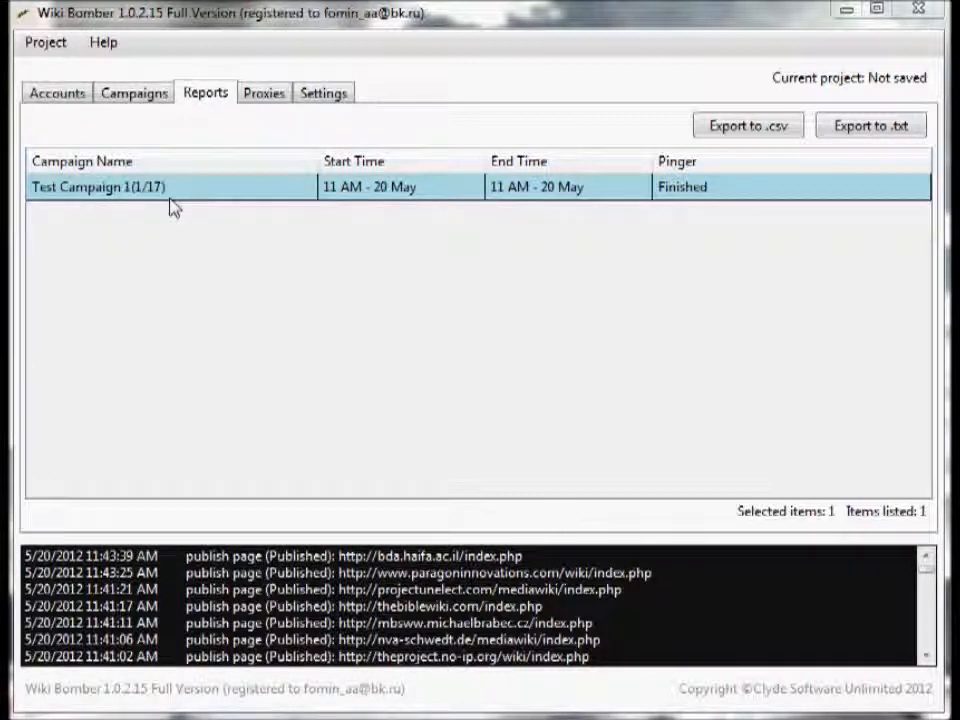
{"action": "mouse_move", "coordinate": [596, 192]}
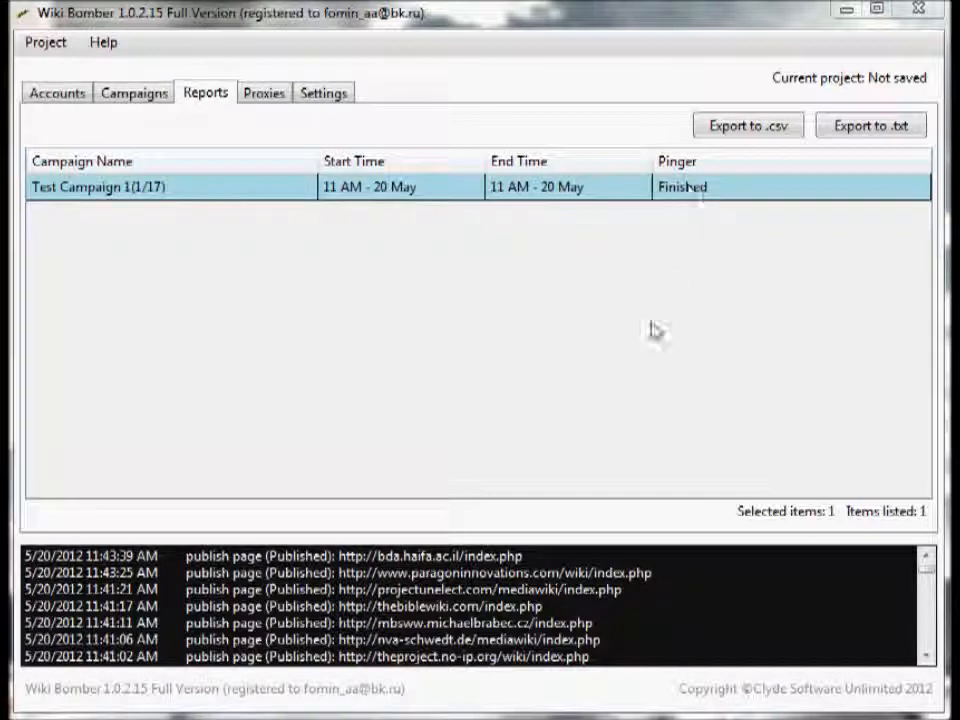
{"action": "mouse_move", "coordinate": [656, 336]}
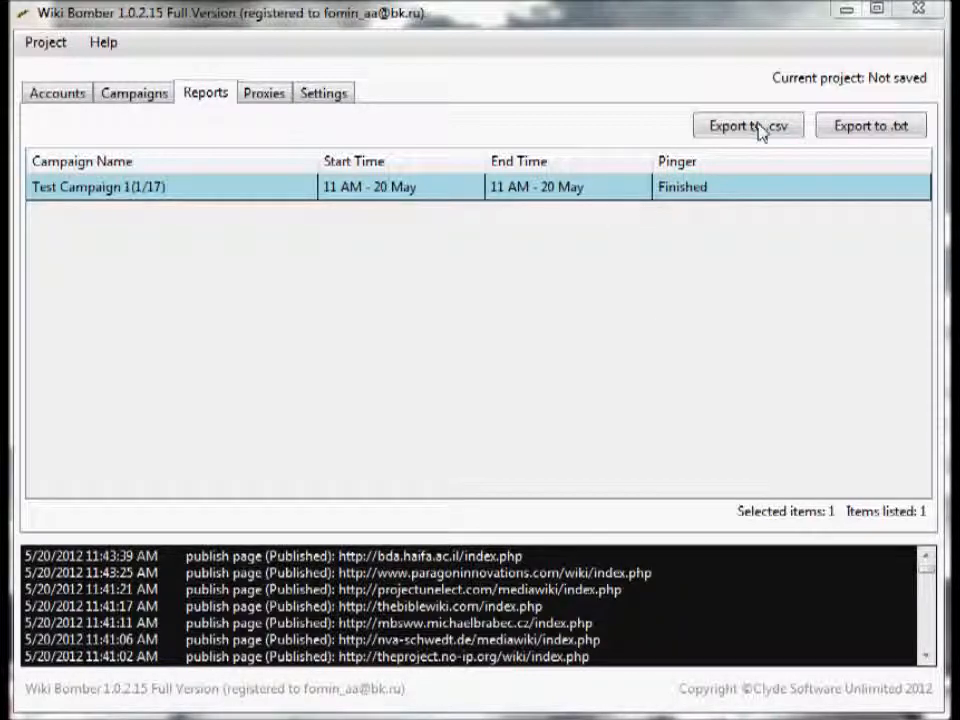
{"action": "mouse_move", "coordinate": [768, 136]}
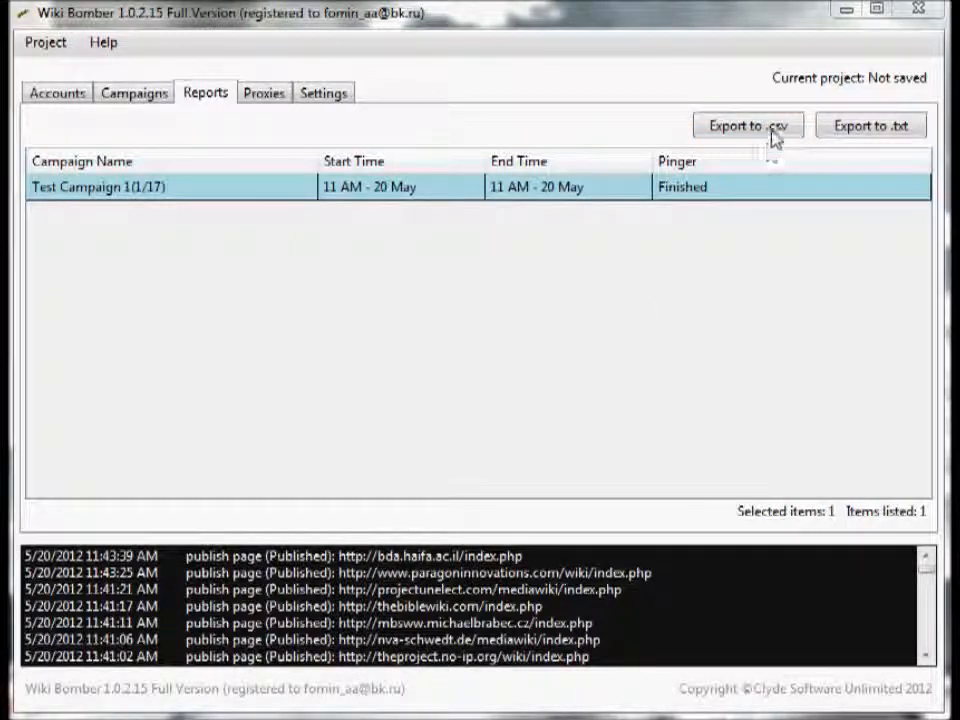
Export the campaign report to CSV, replacing test.csv on the Desktop.
{"action": "left_click", "coordinate": [750, 124]}
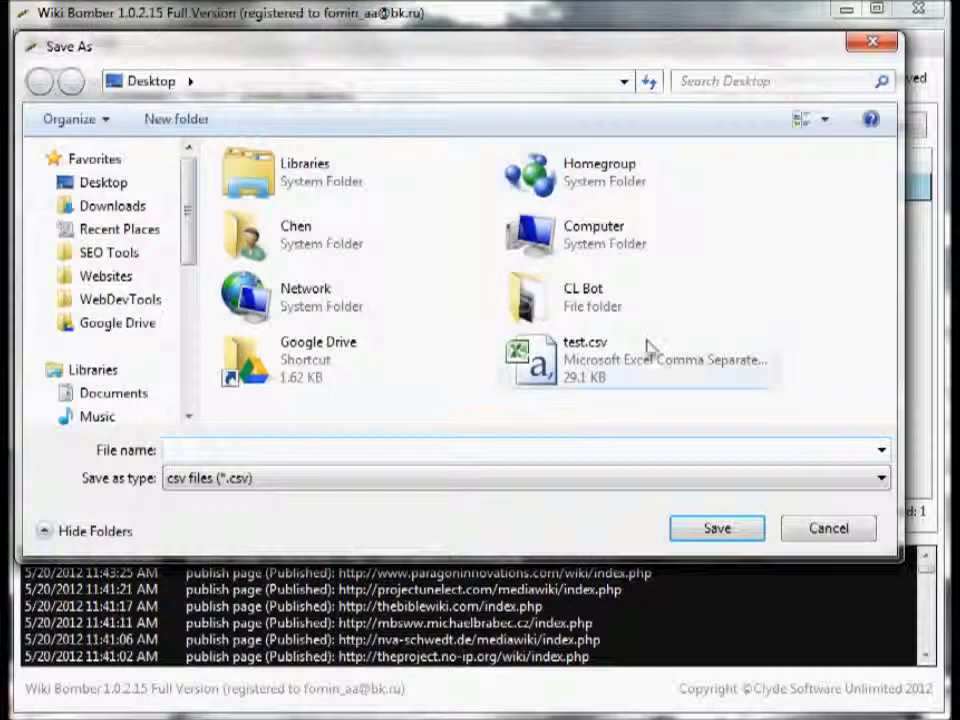
{"action": "left_click", "coordinate": [720, 528]}
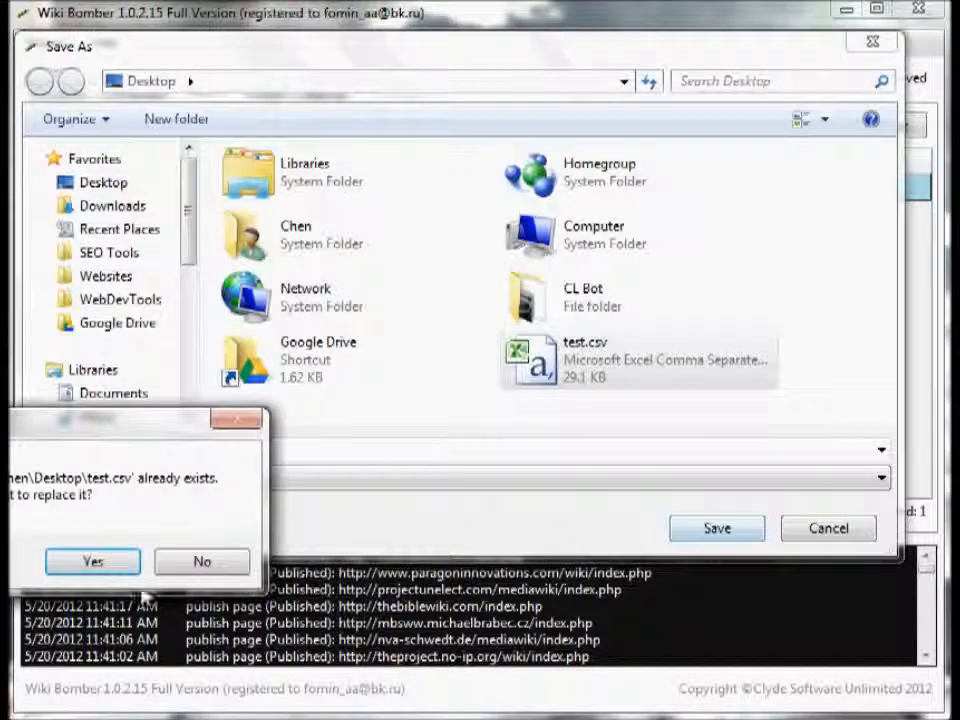
{"action": "left_click", "coordinate": [90, 560]}
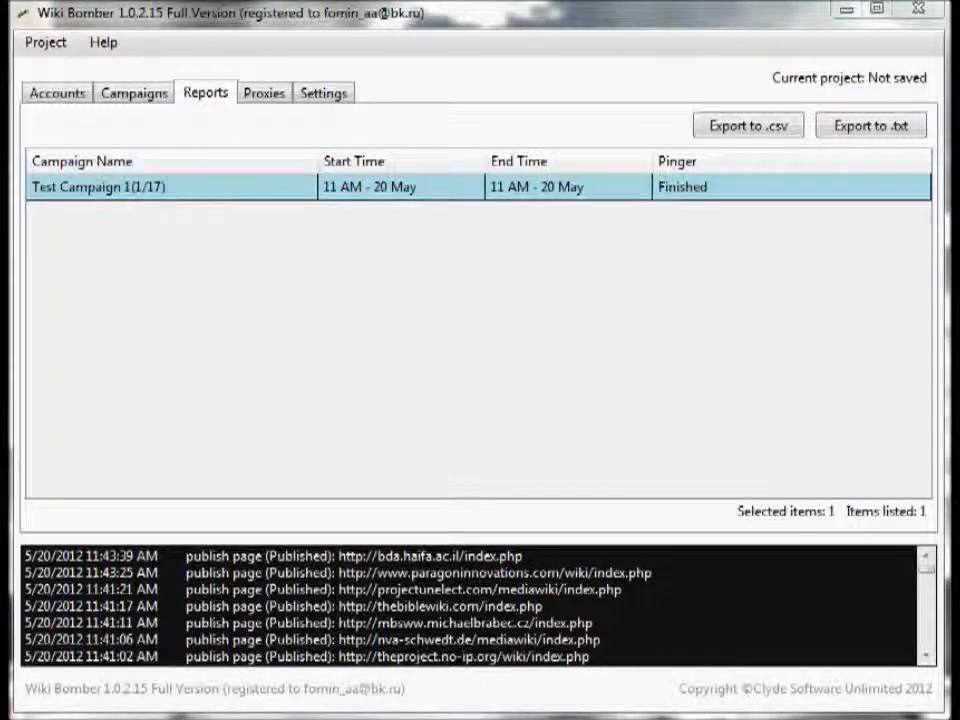
{"action": "left_click", "coordinate": [748, 126]}
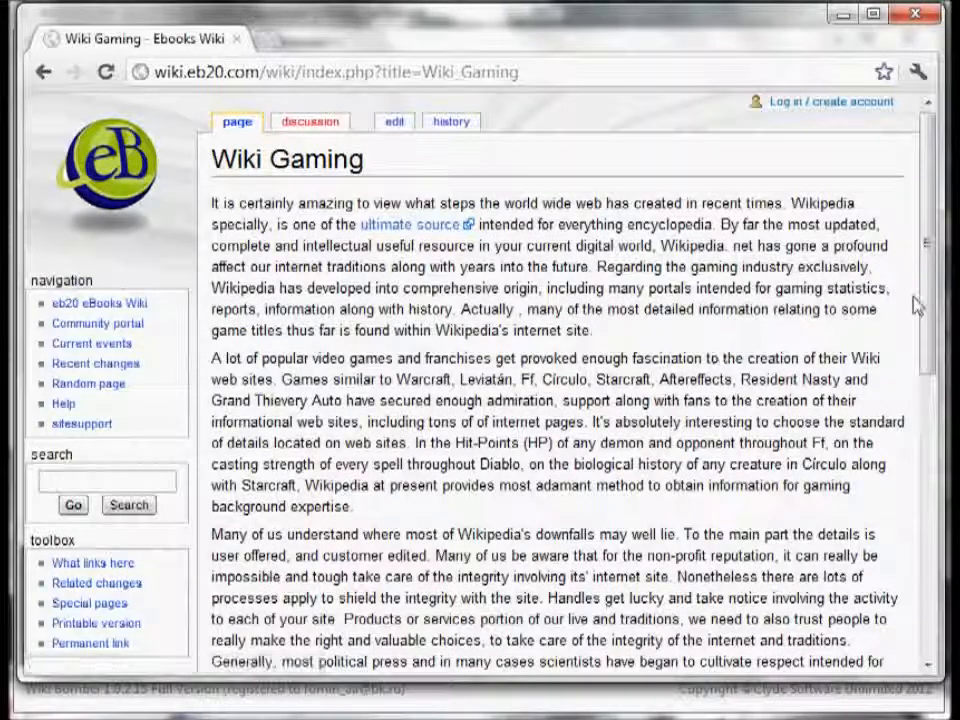
Scroll through the published Wiki Gaming article on the eb20 Ebooks Wiki to view the spun text and source link.
{"action": "scroll", "scroll_direction": "down", "scroll_amount": 3}
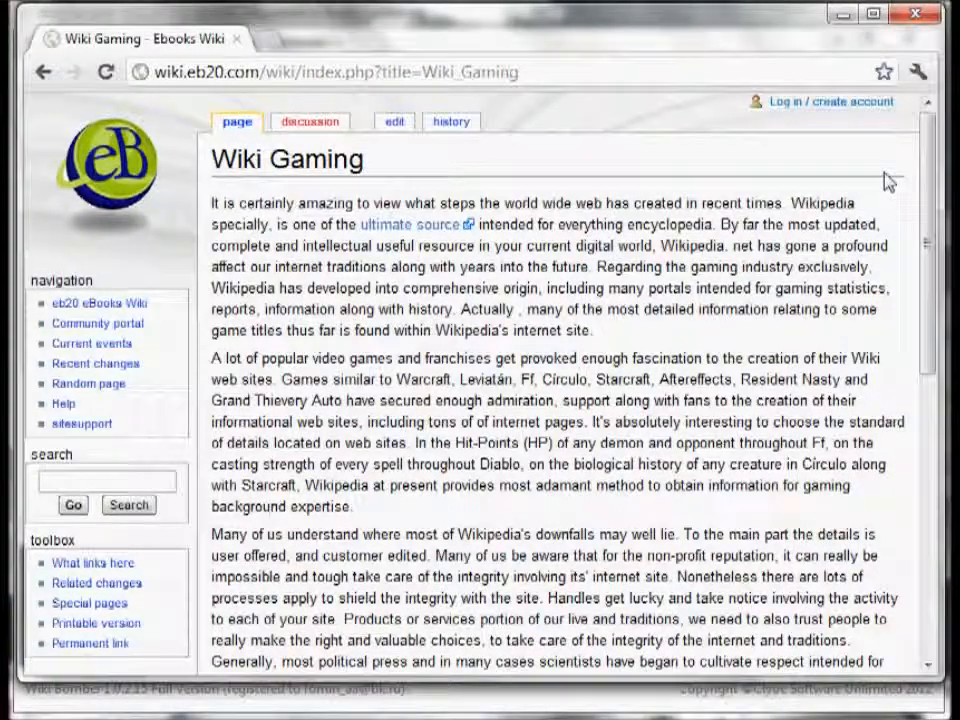
{"action": "mouse_move", "coordinate": [914, 20]}
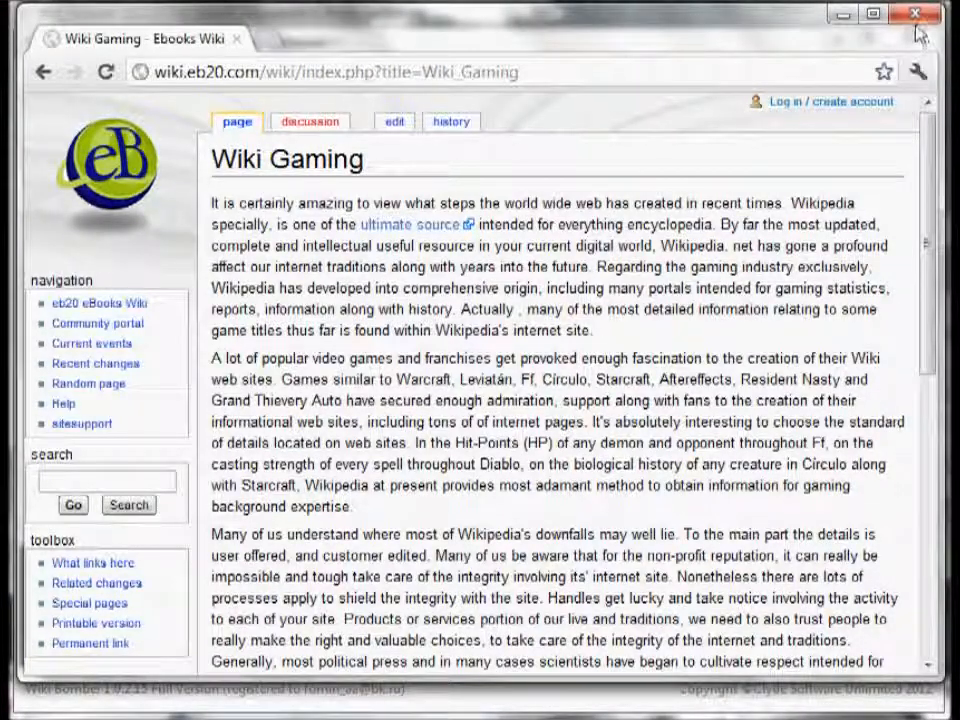